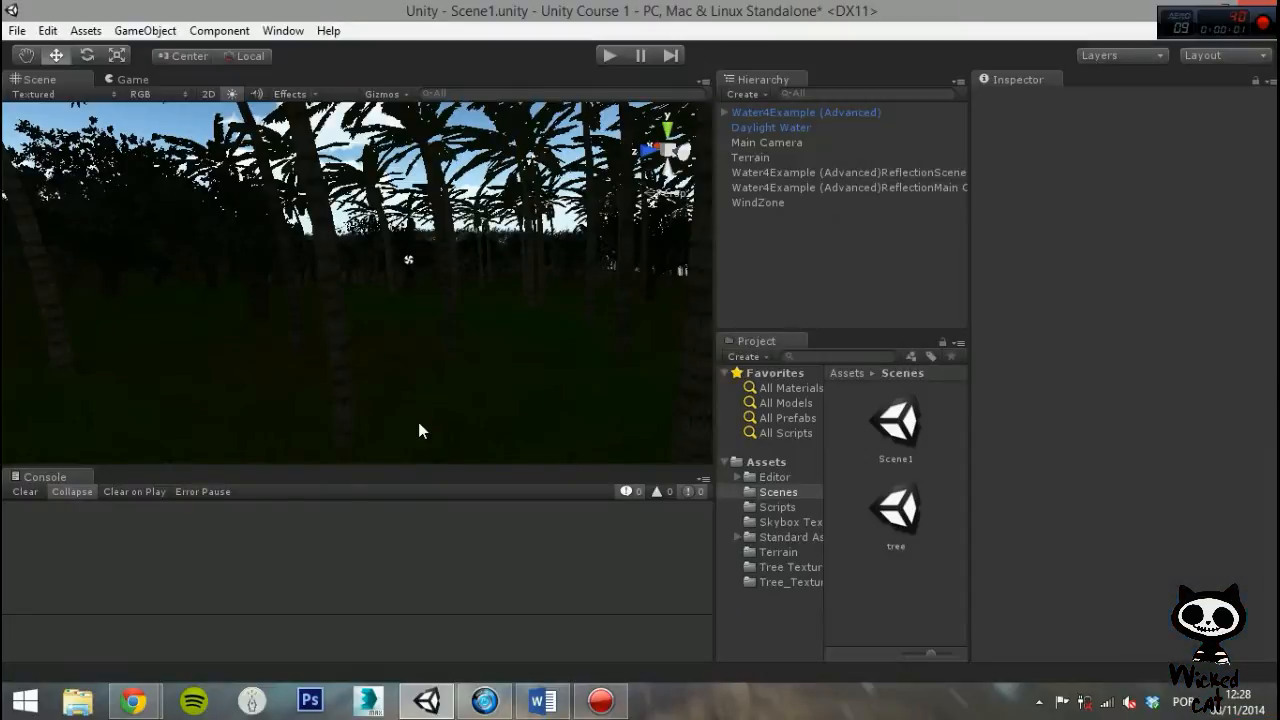
mouse_move(164, 52)
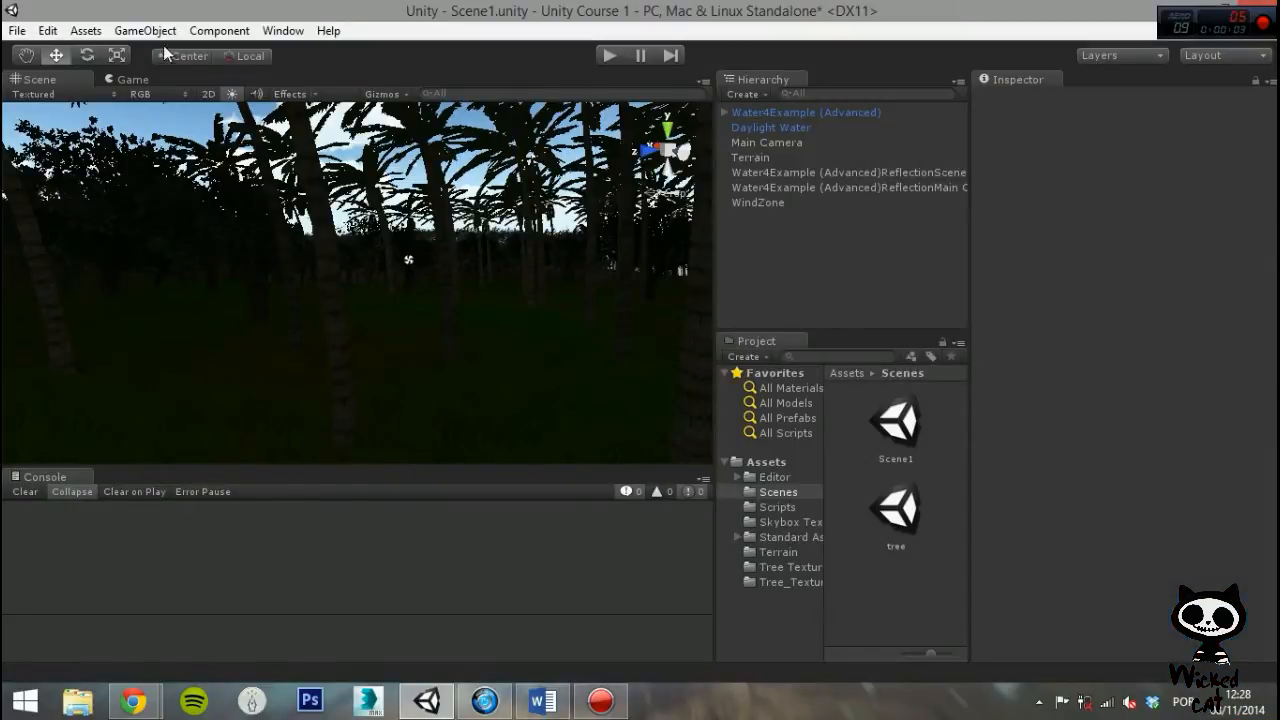
Create an empty GameObject and rename it 'Sun'.
click(144, 30)
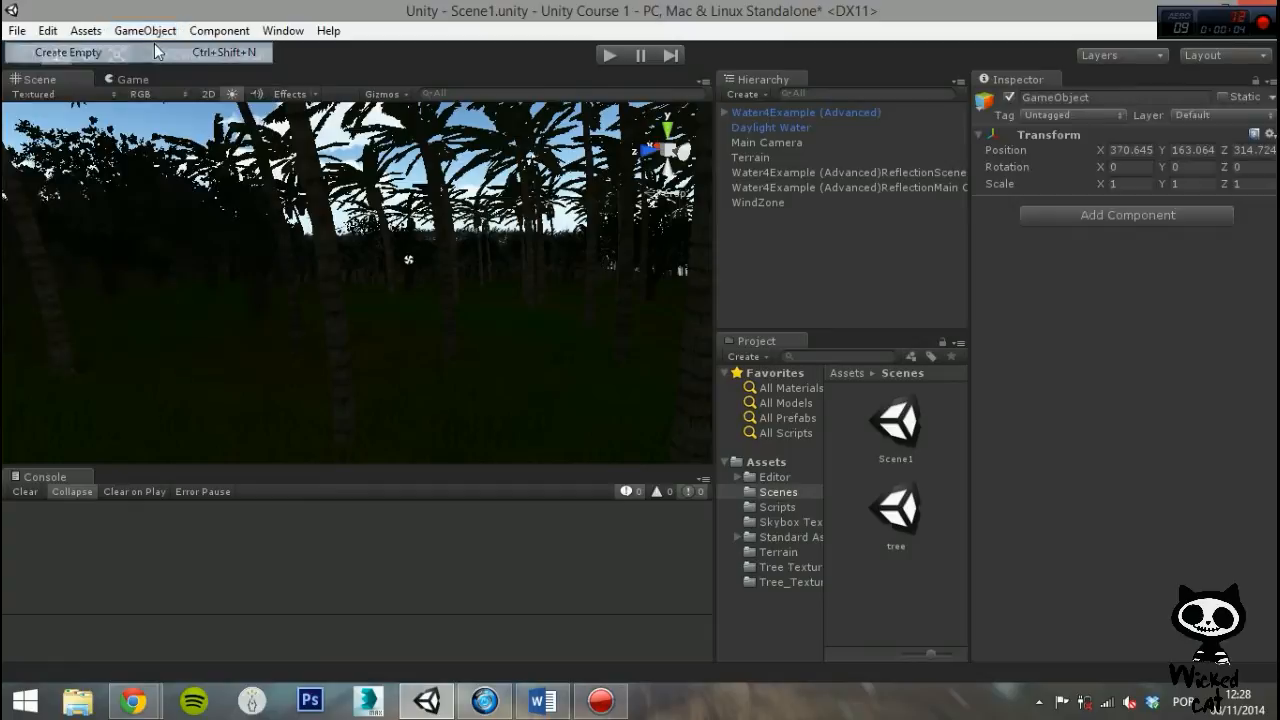
click(68, 52)
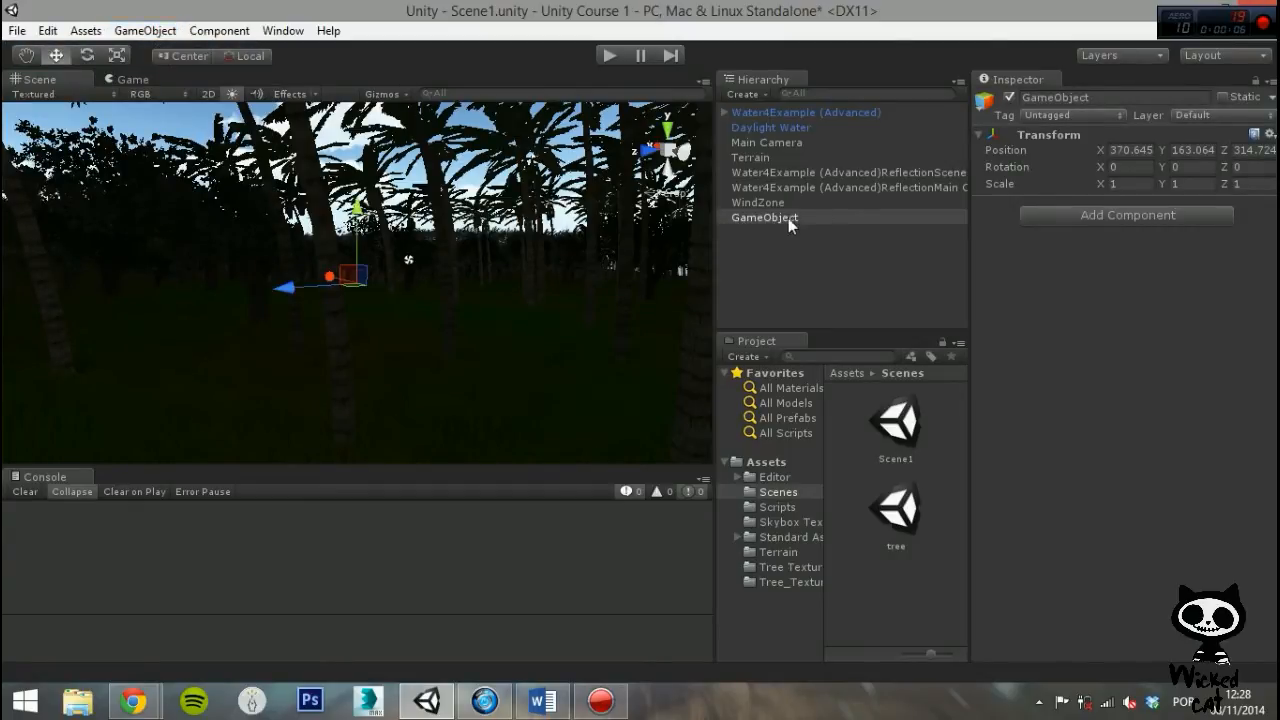
double_click(1056, 96)
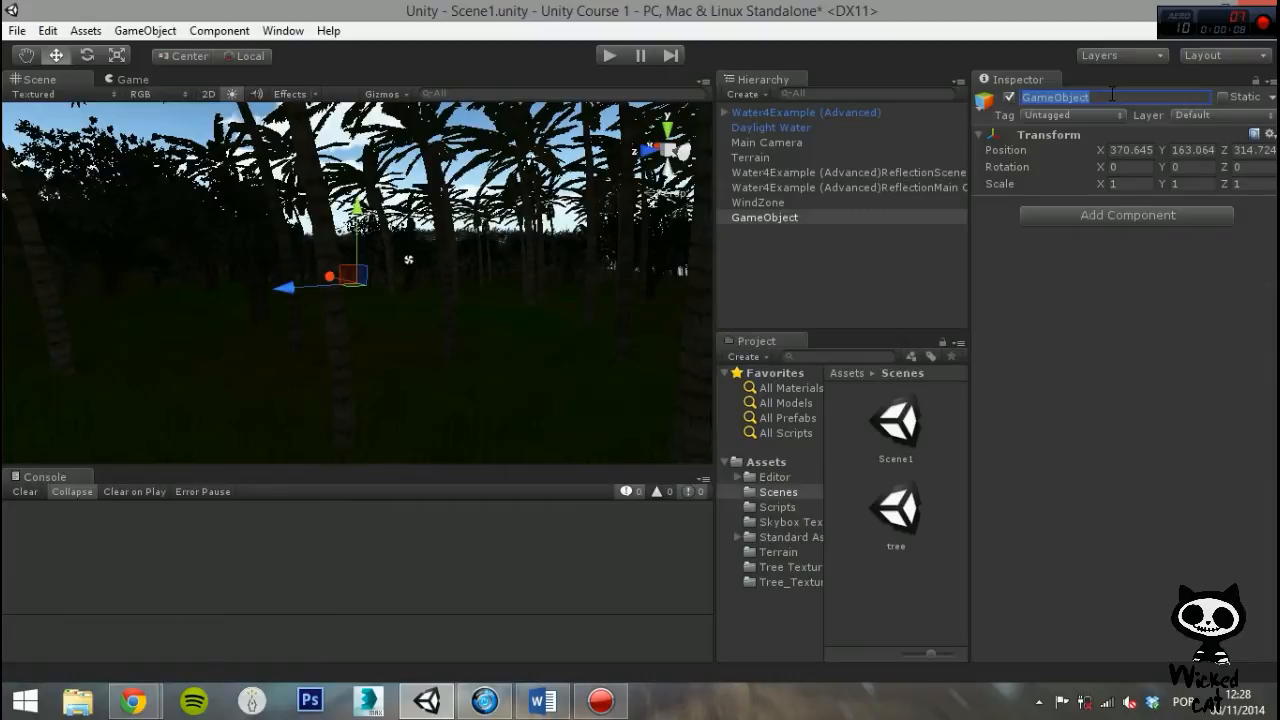
text(Sun)
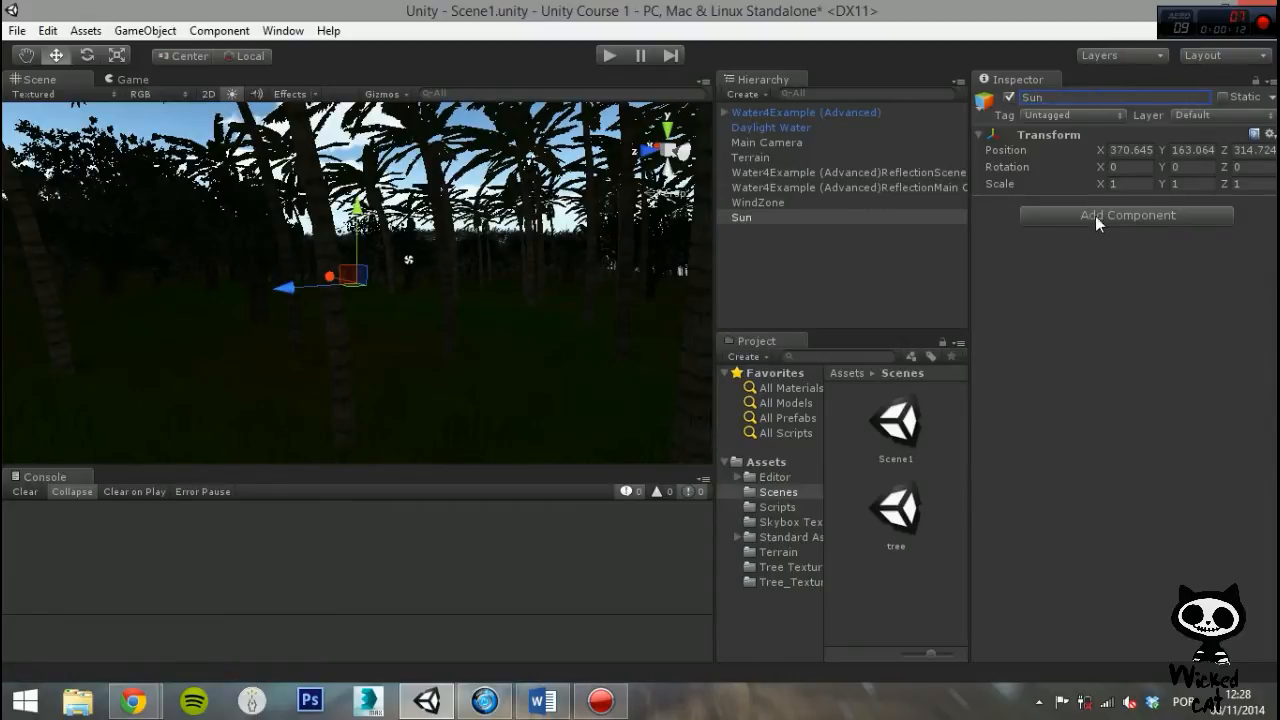
Add a Light component to Sun by searching 'li' in Add Component.
click(1126, 216)
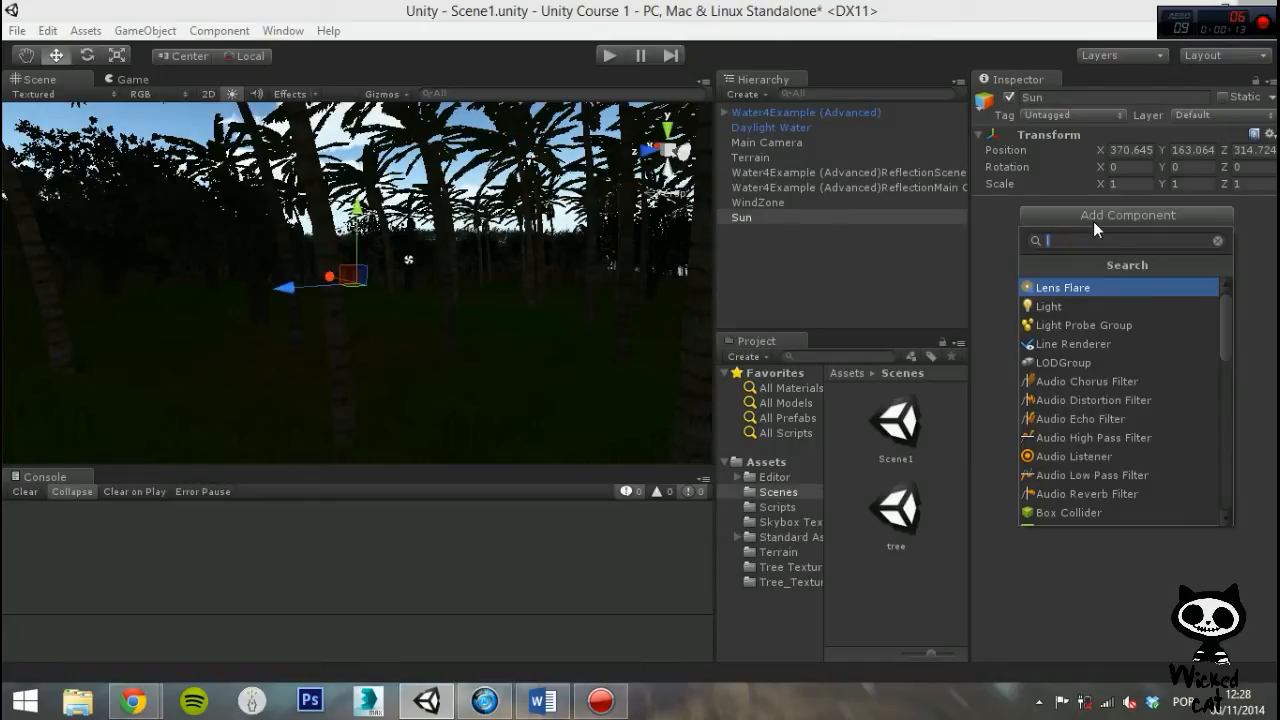
text(li)
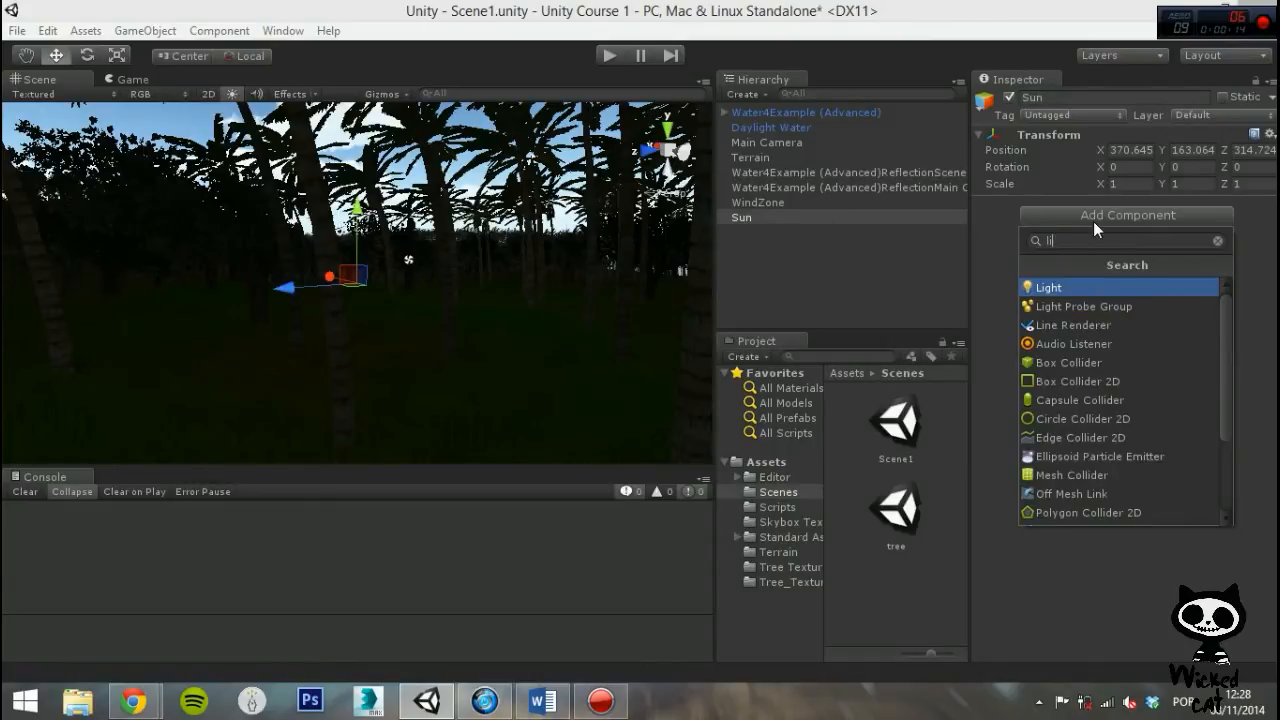
mouse_move(1082, 302)
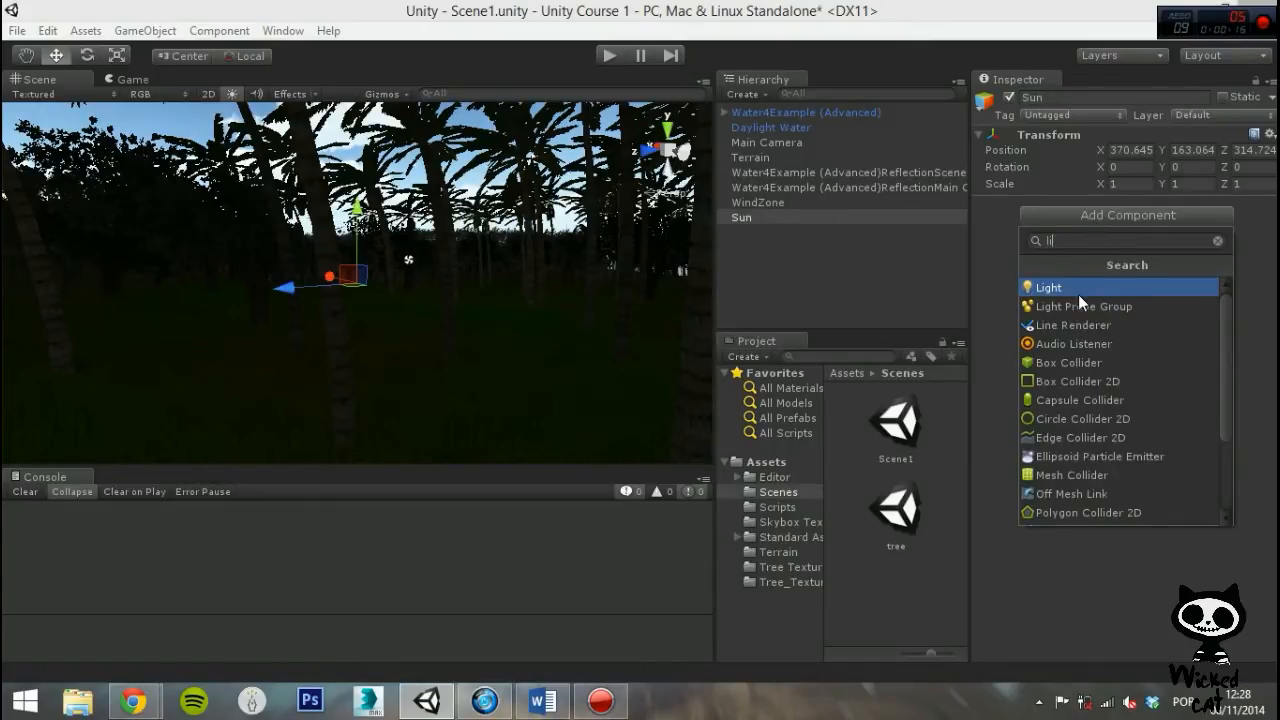
click(1048, 288)
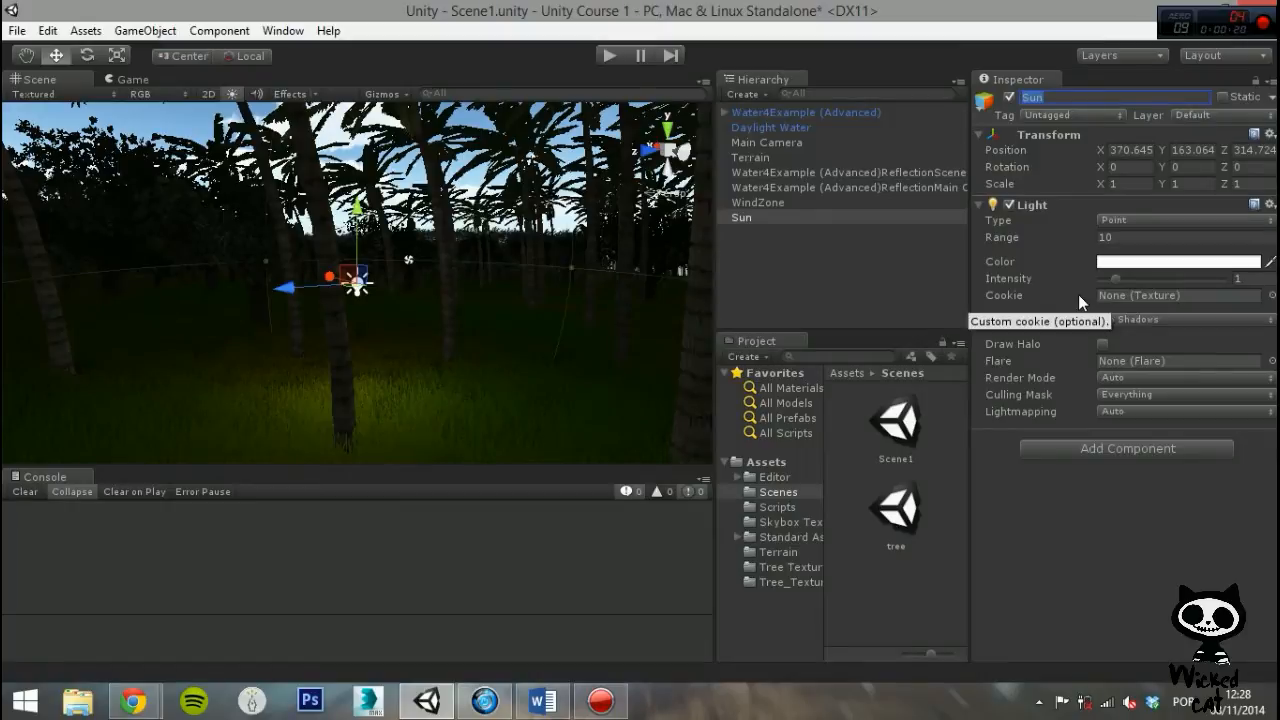
mouse_move(868, 304)
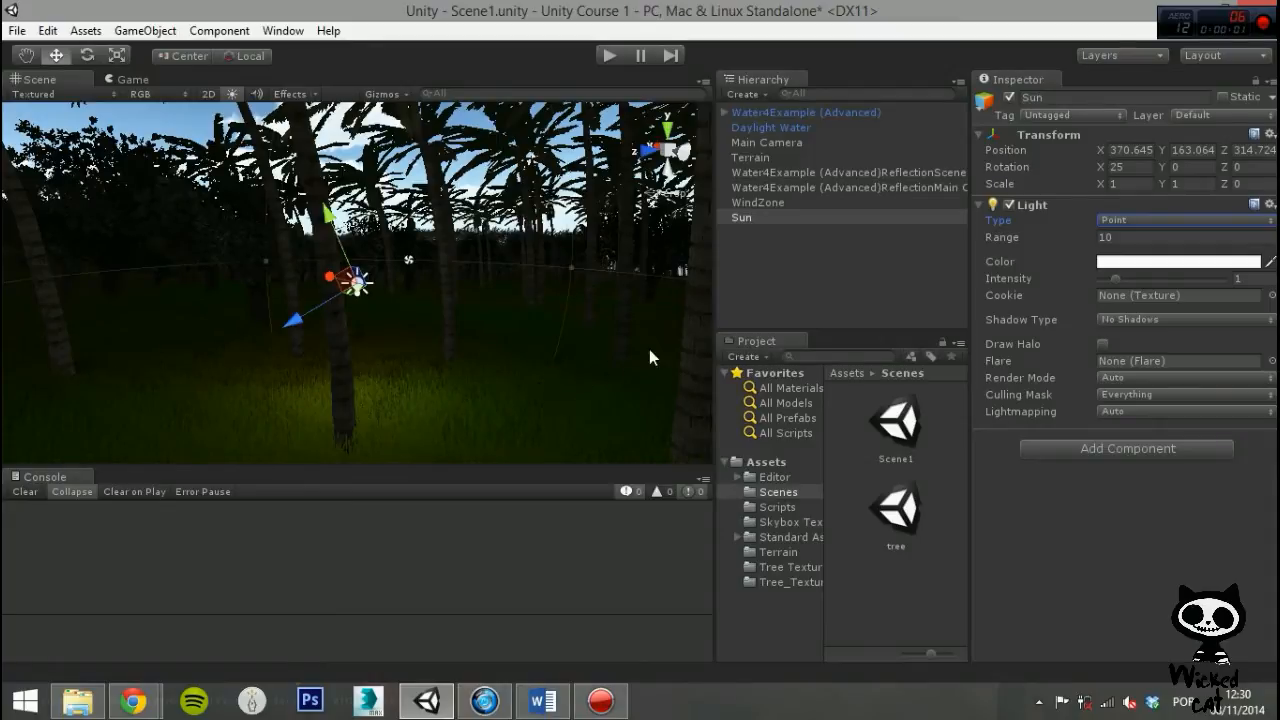
mouse_move(1002, 262)
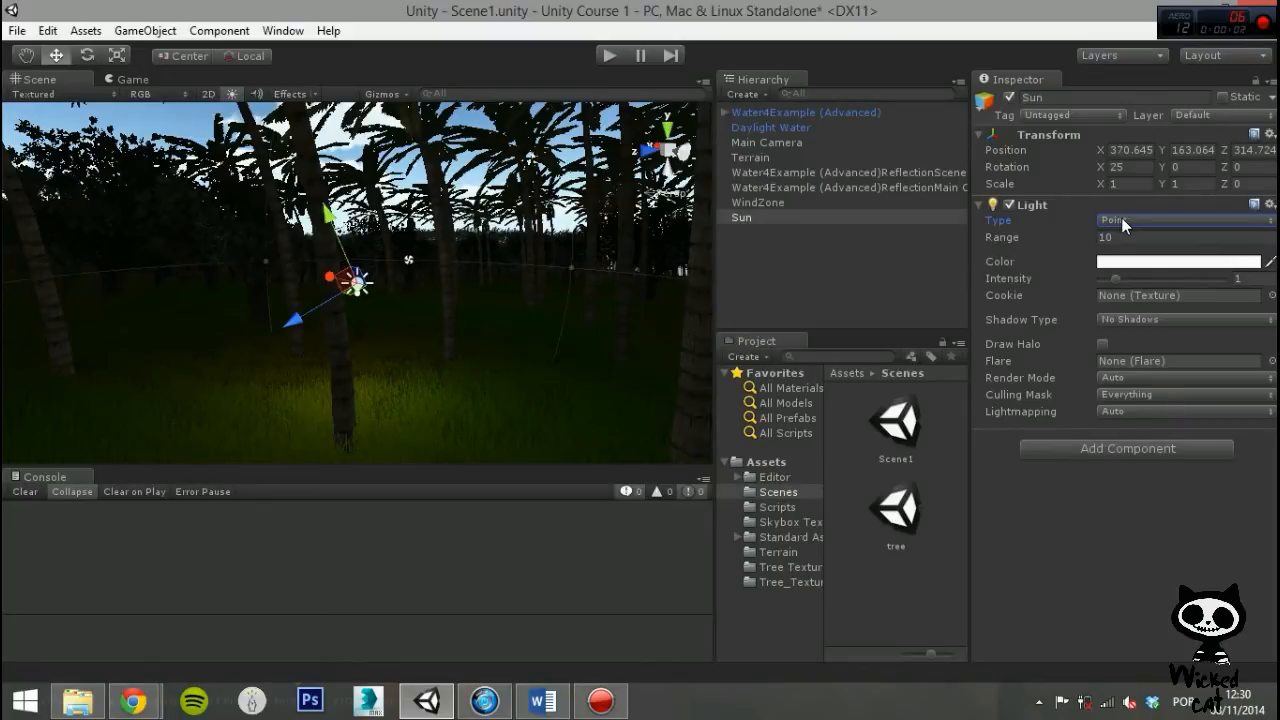
Set the Sun light's Type to Directional so the whole terrain is lit.
click(1184, 220)
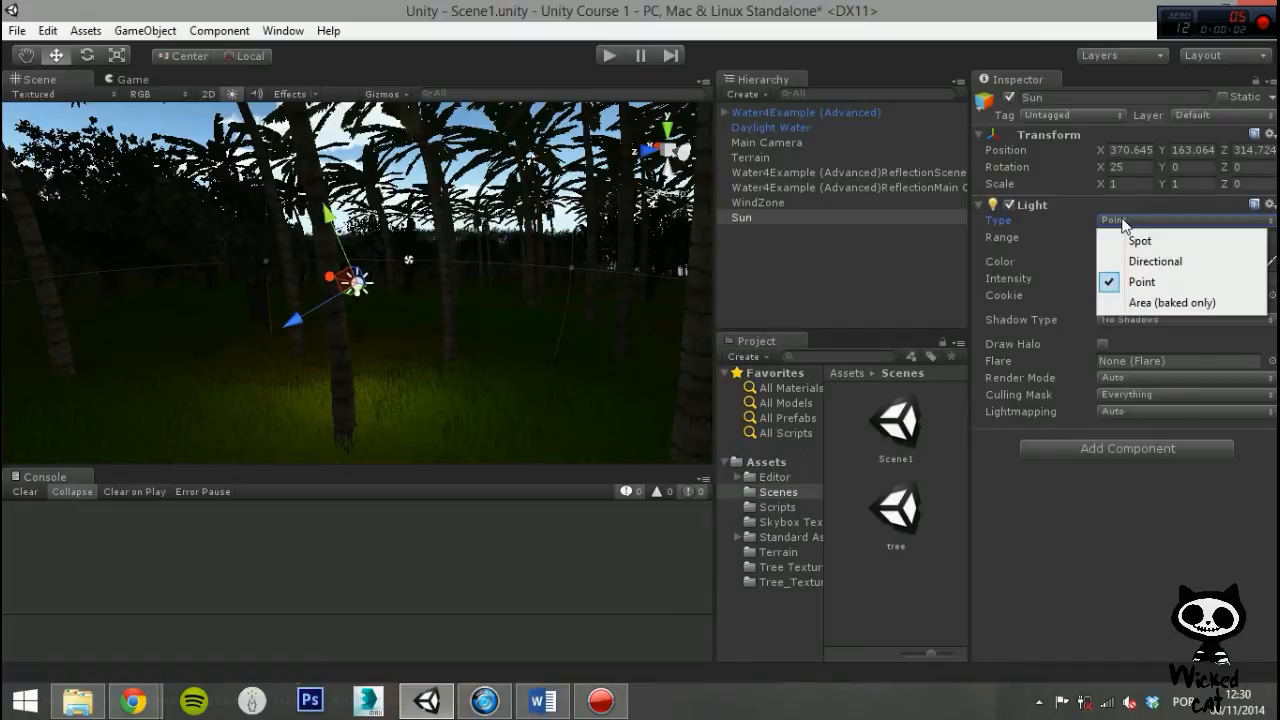
mouse_move(1140, 236)
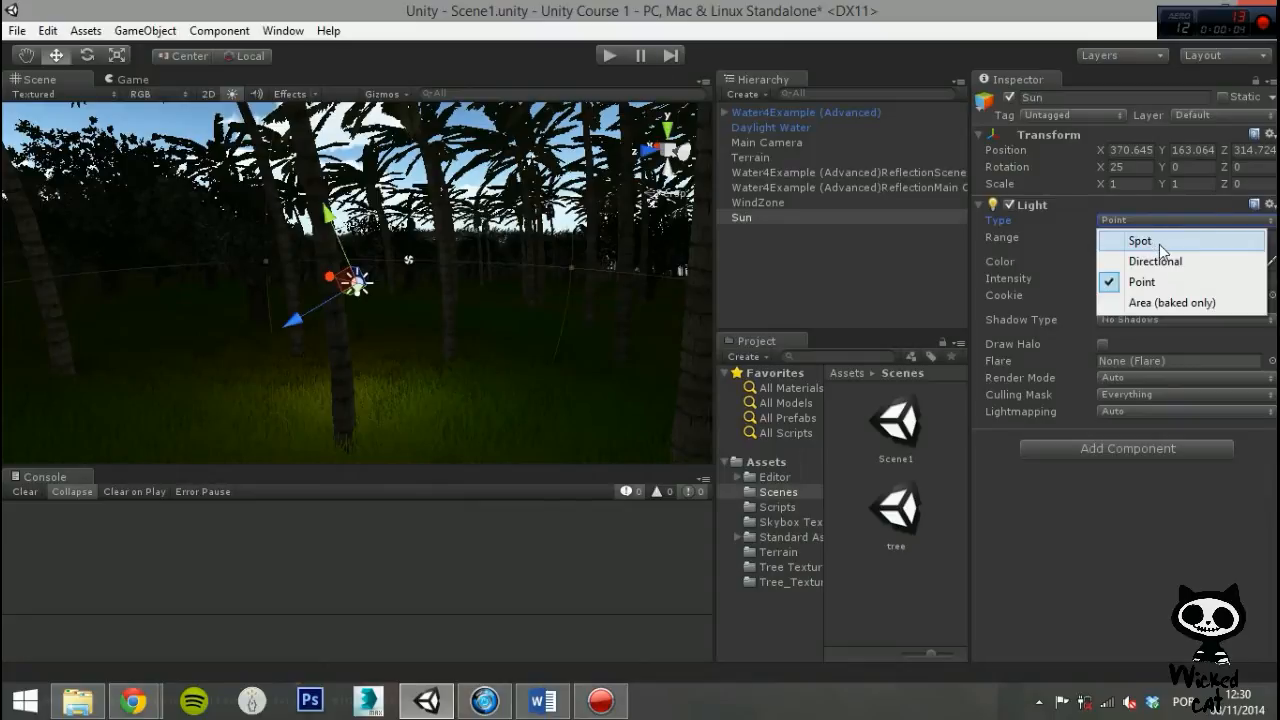
mouse_move(1168, 260)
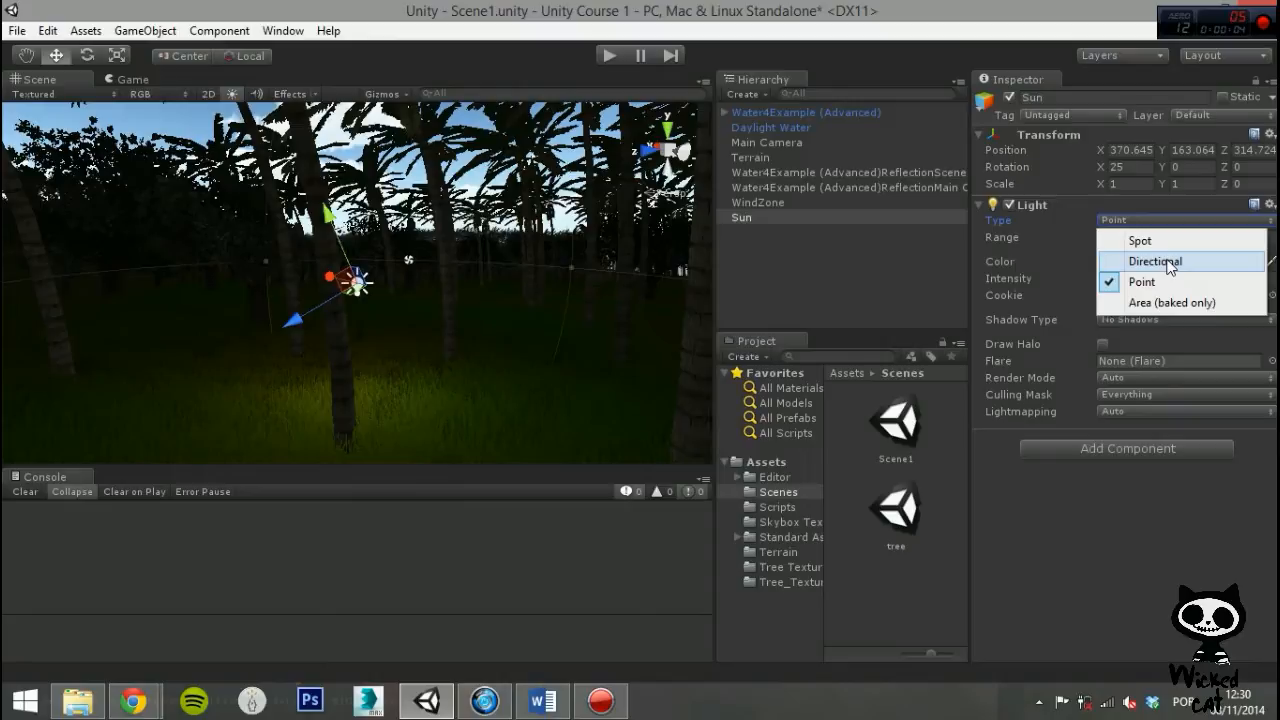
mouse_move(1176, 282)
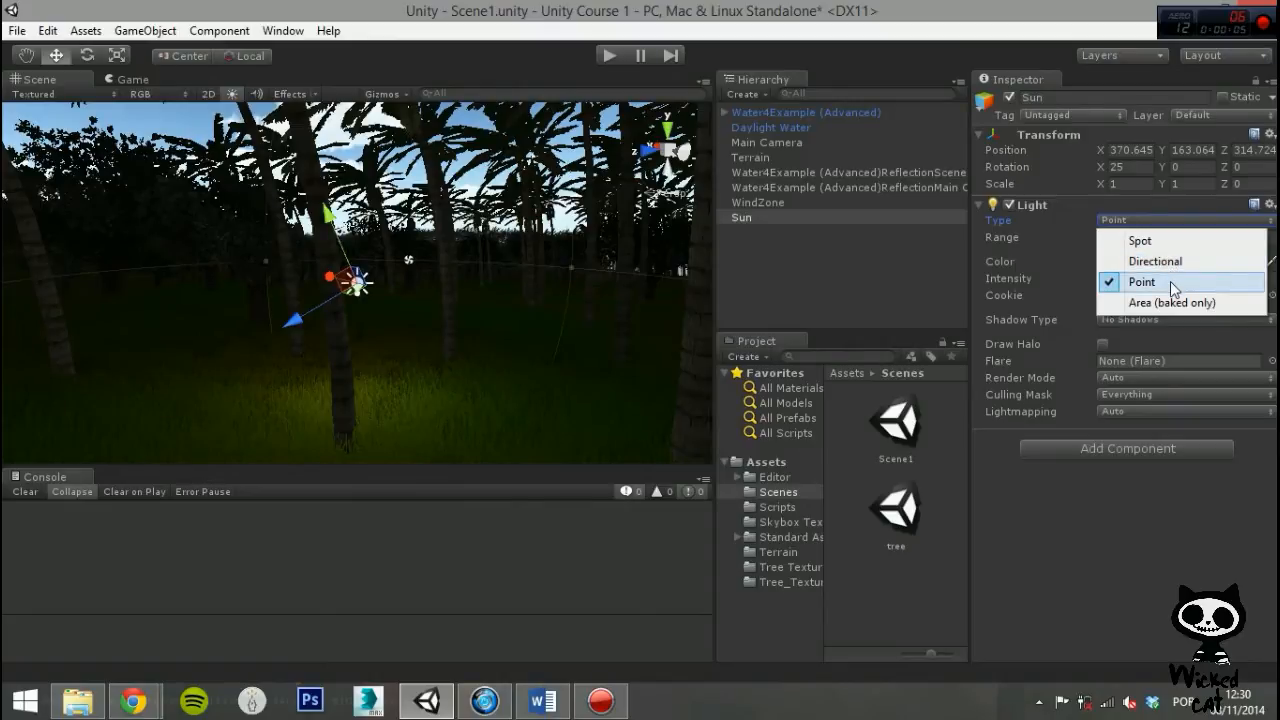
mouse_move(1172, 302)
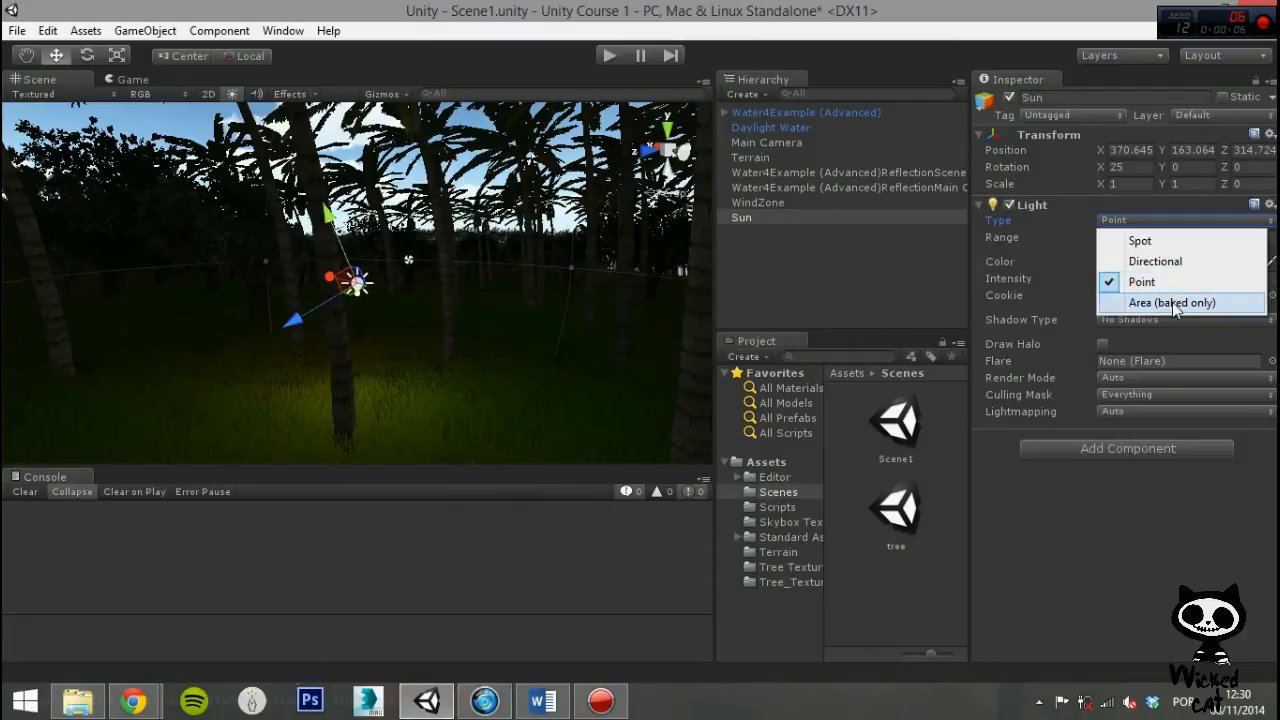
mouse_move(1176, 304)
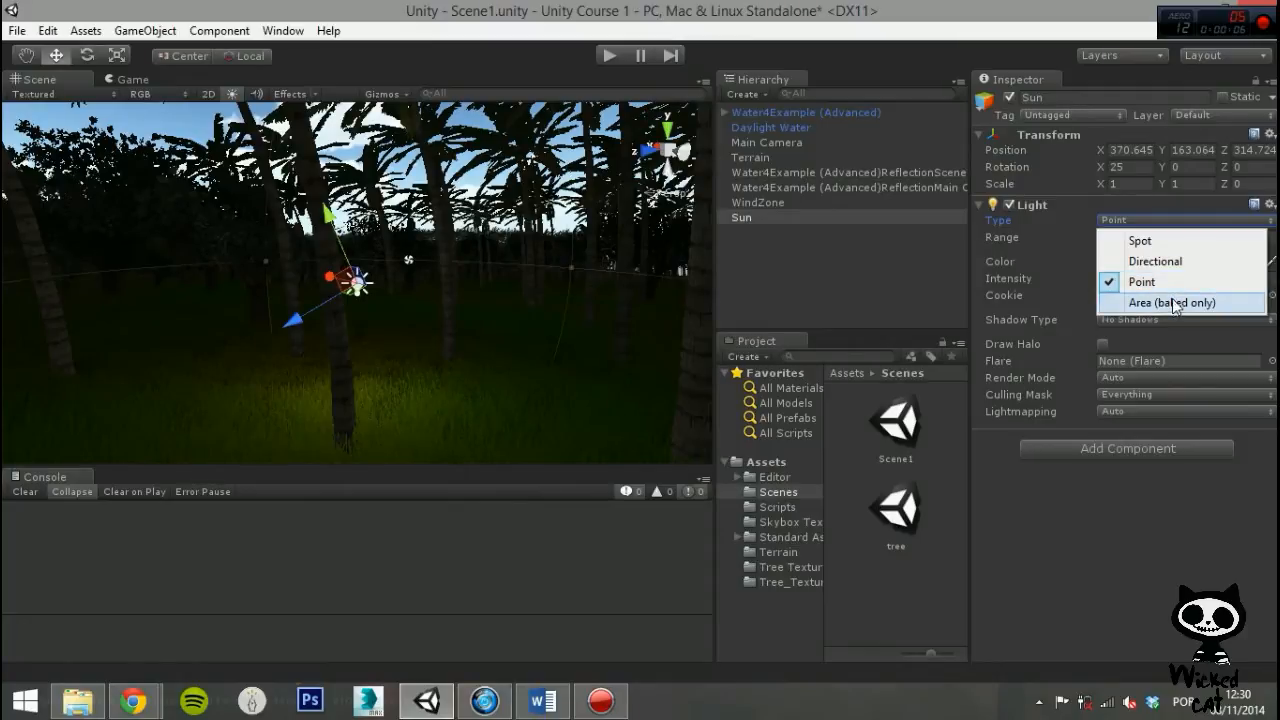
mouse_move(1156, 260)
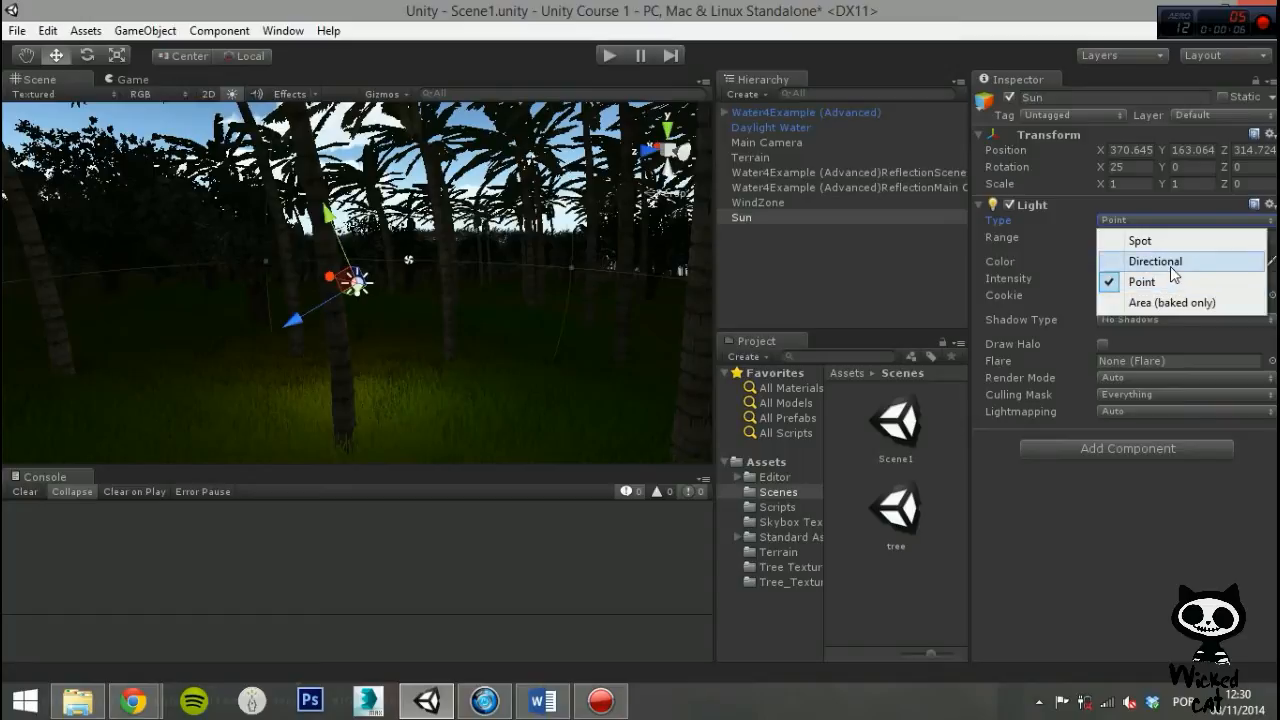
mouse_move(1172, 272)
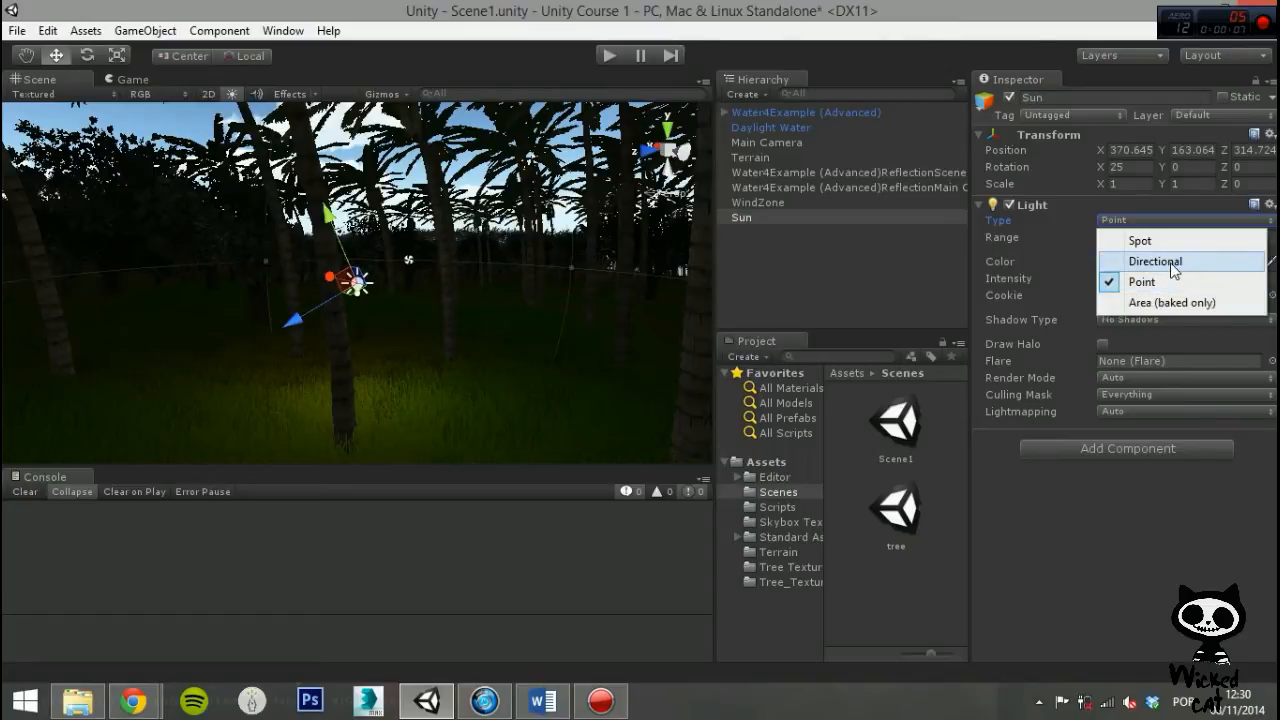
click(1156, 260)
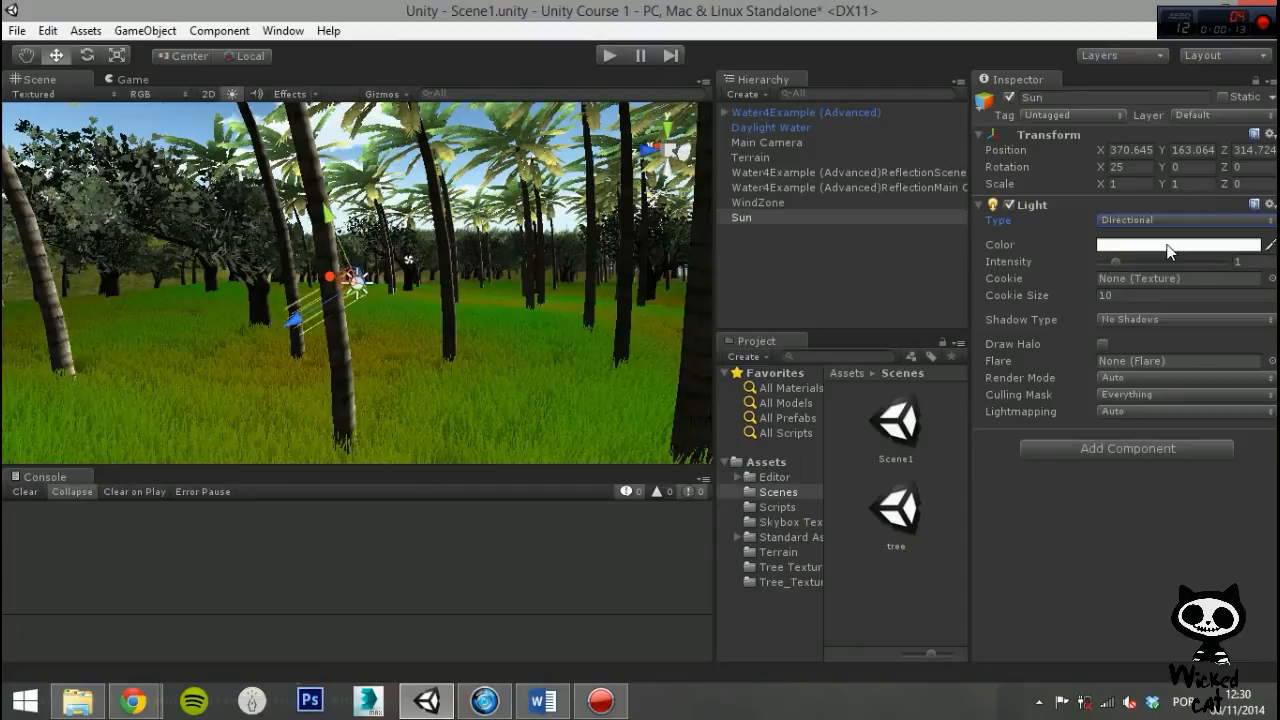
Set the Sun light's colour to a near-white in the Color picker.
click(1182, 244)
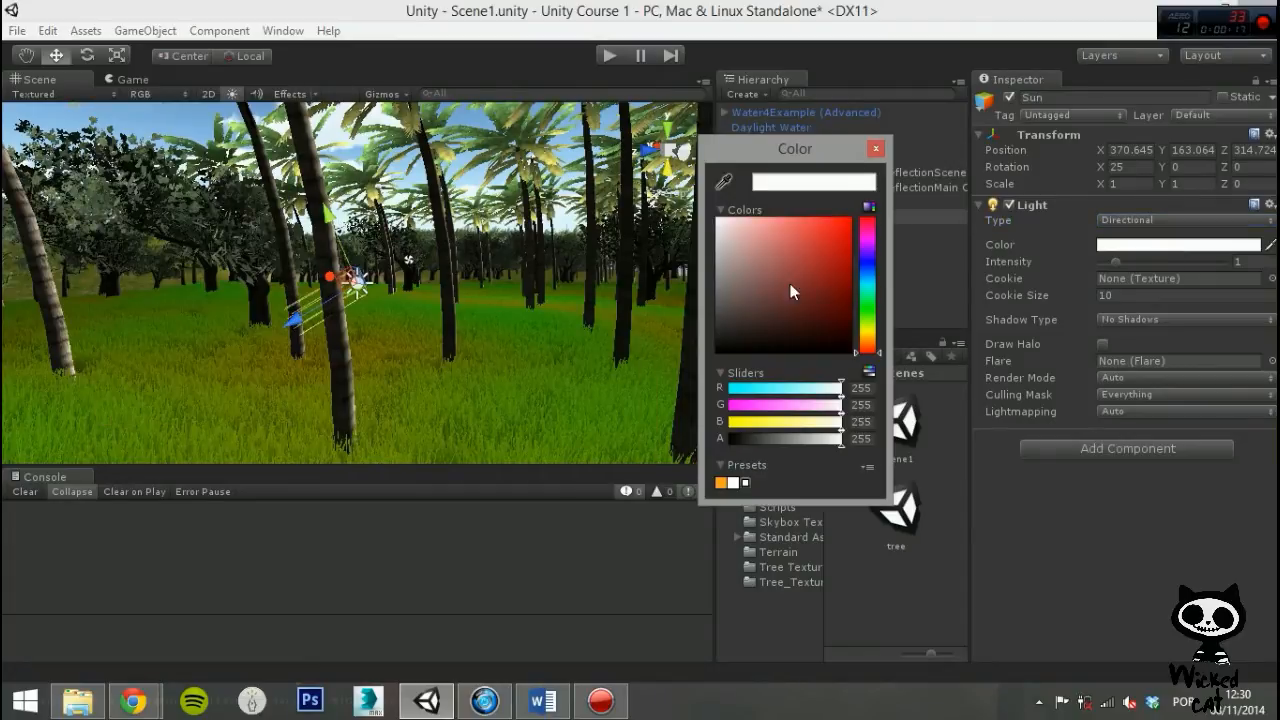
click(858, 236)
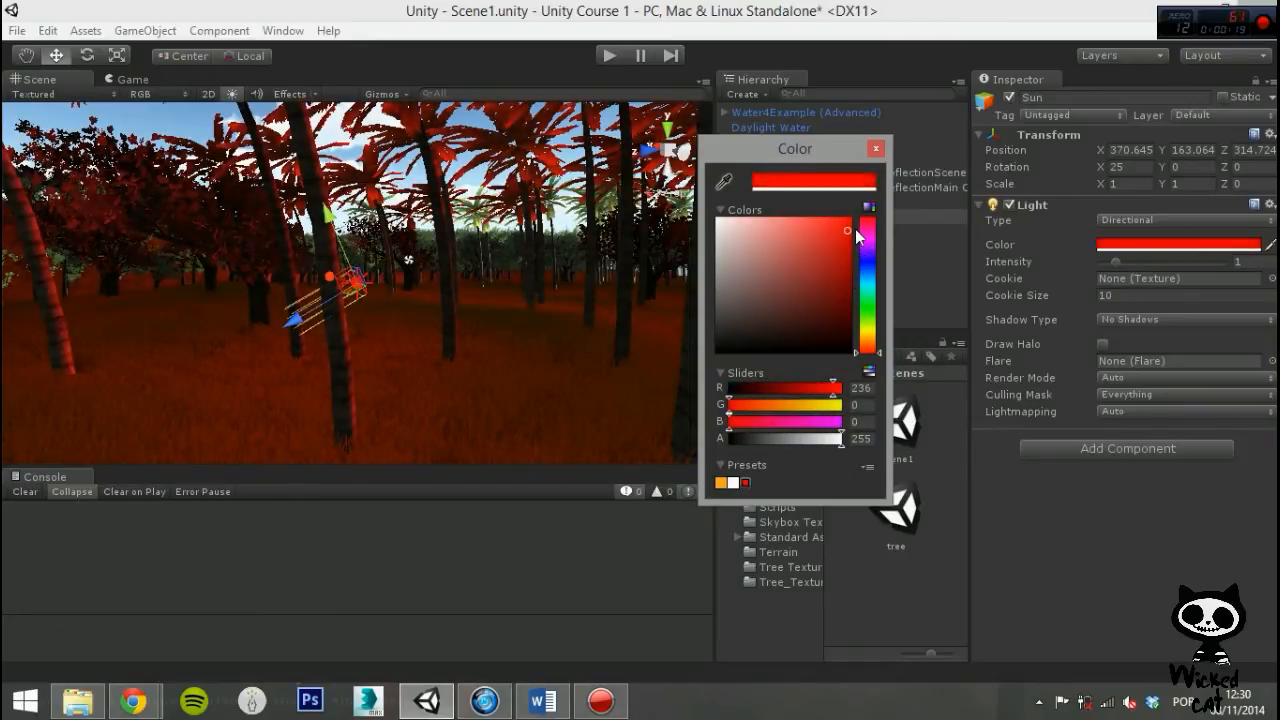
click(728, 312)
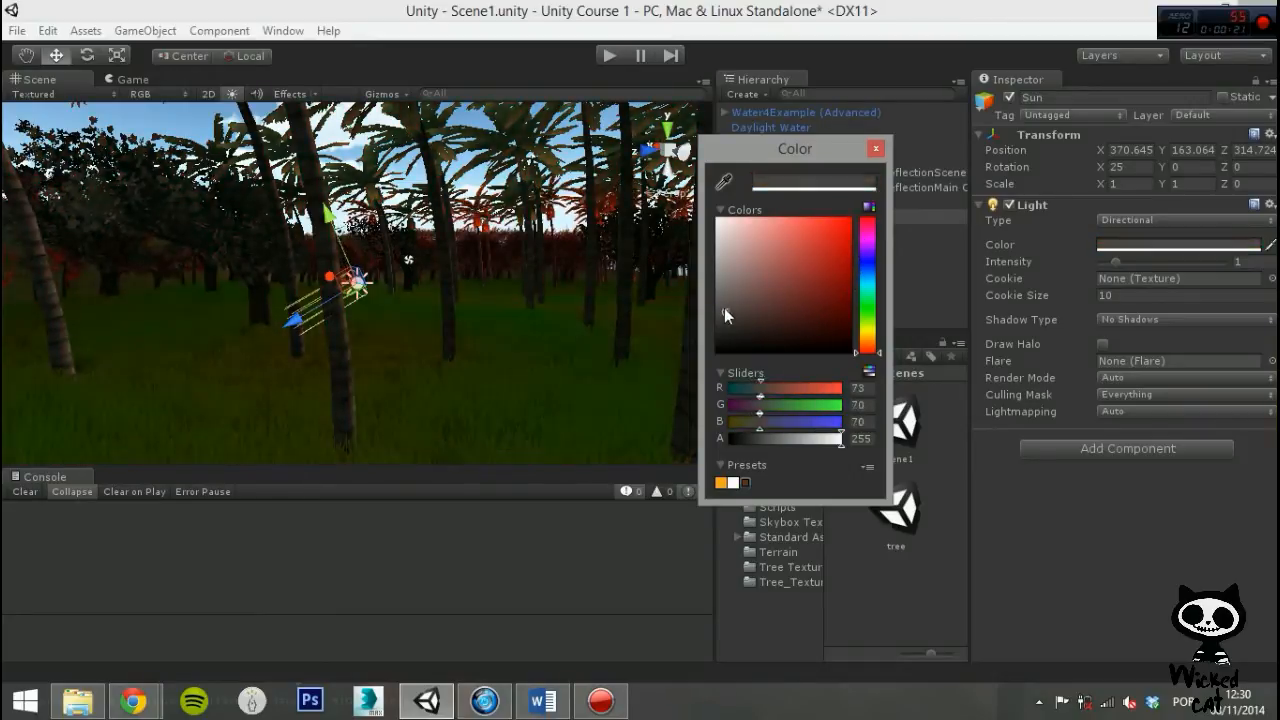
click(716, 250)
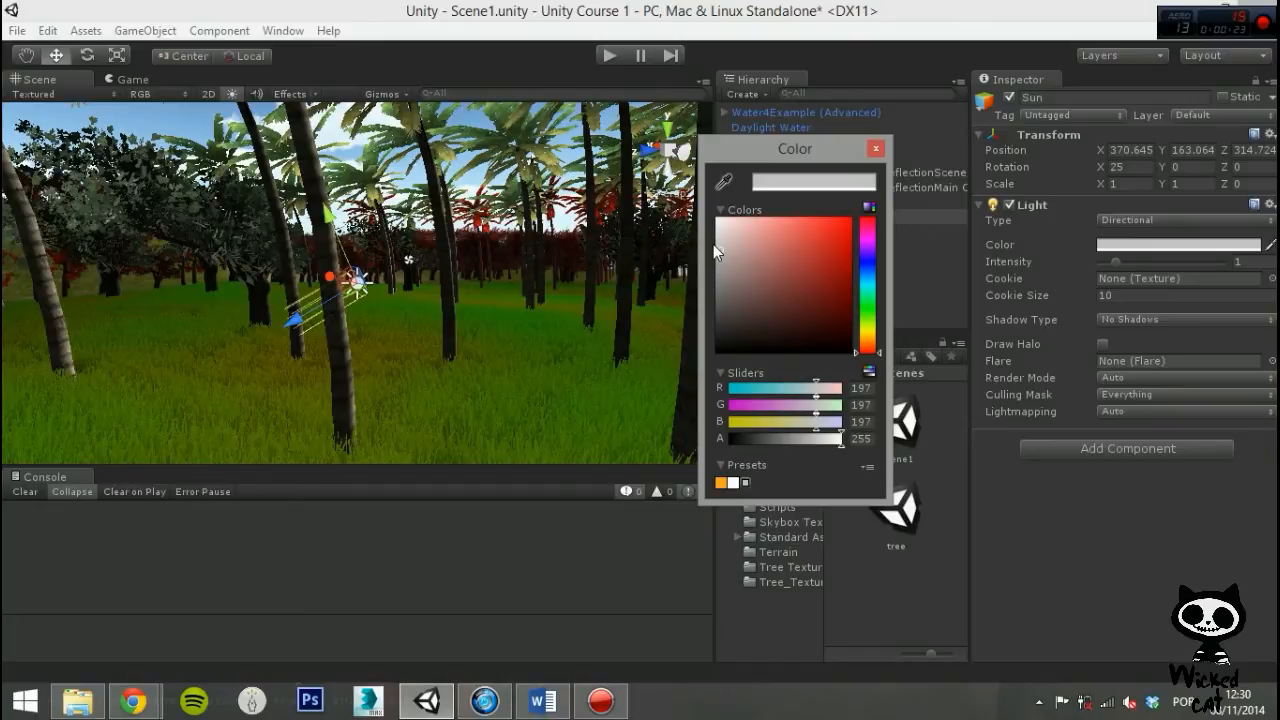
drag(790, 420, 830, 420)
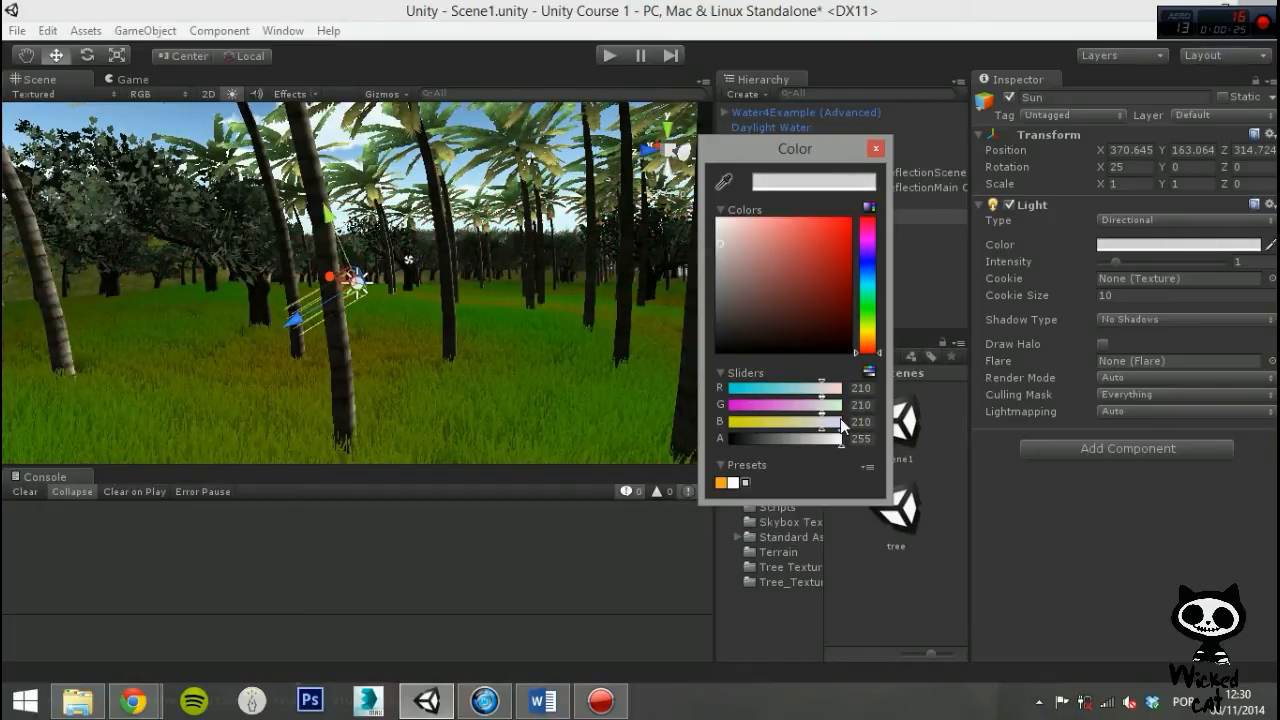
click(876, 148)
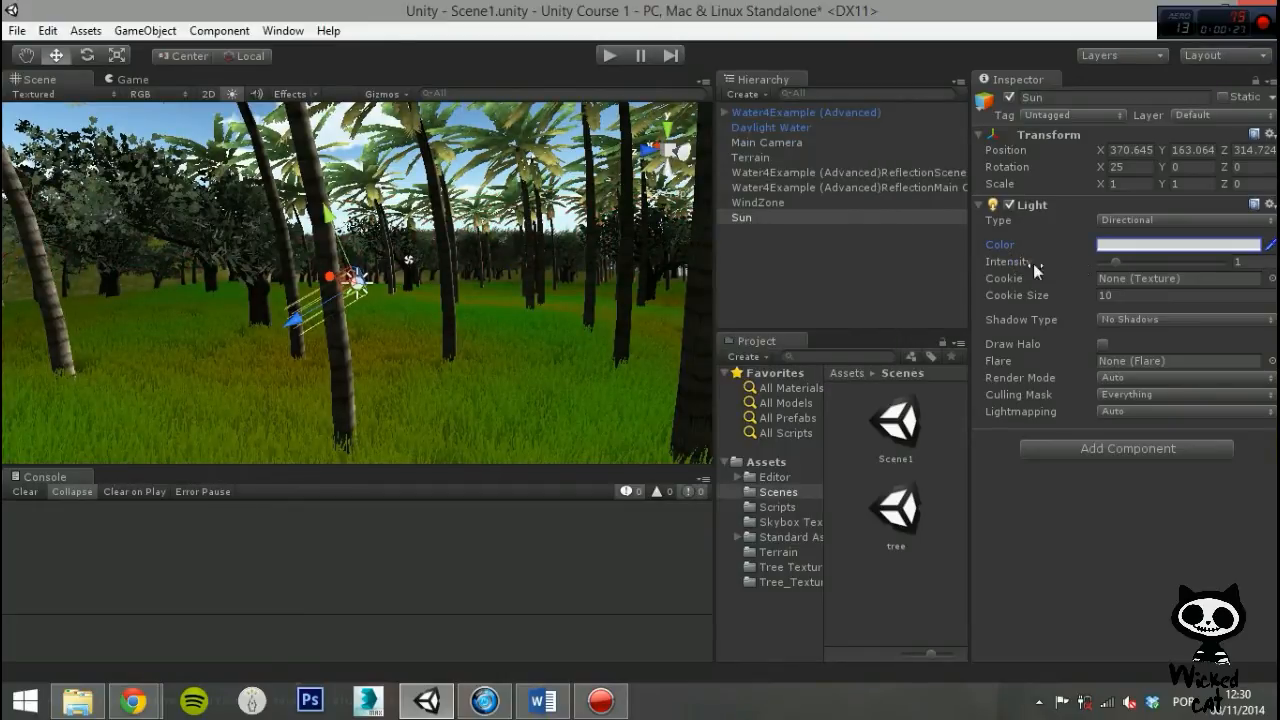
Set the Sun light's Intensity to about 0.88.
drag(1116, 262, 1118, 262)
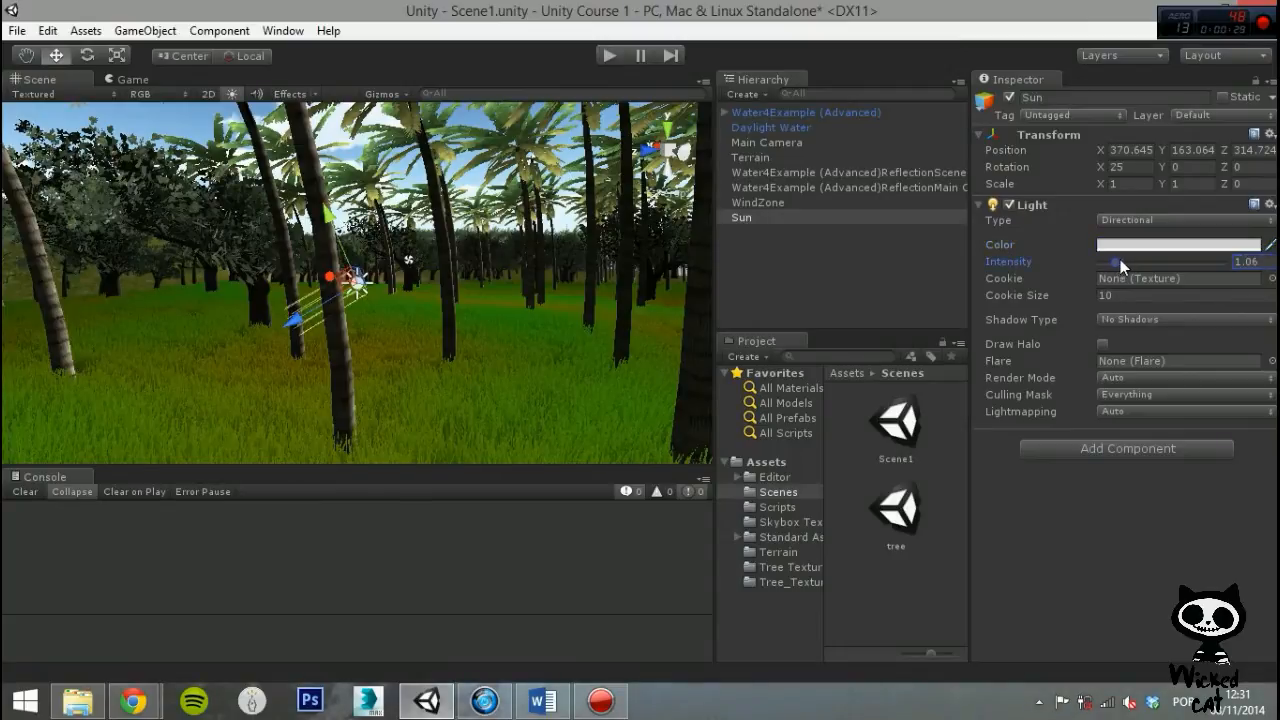
drag(1114, 262, 1240, 262)
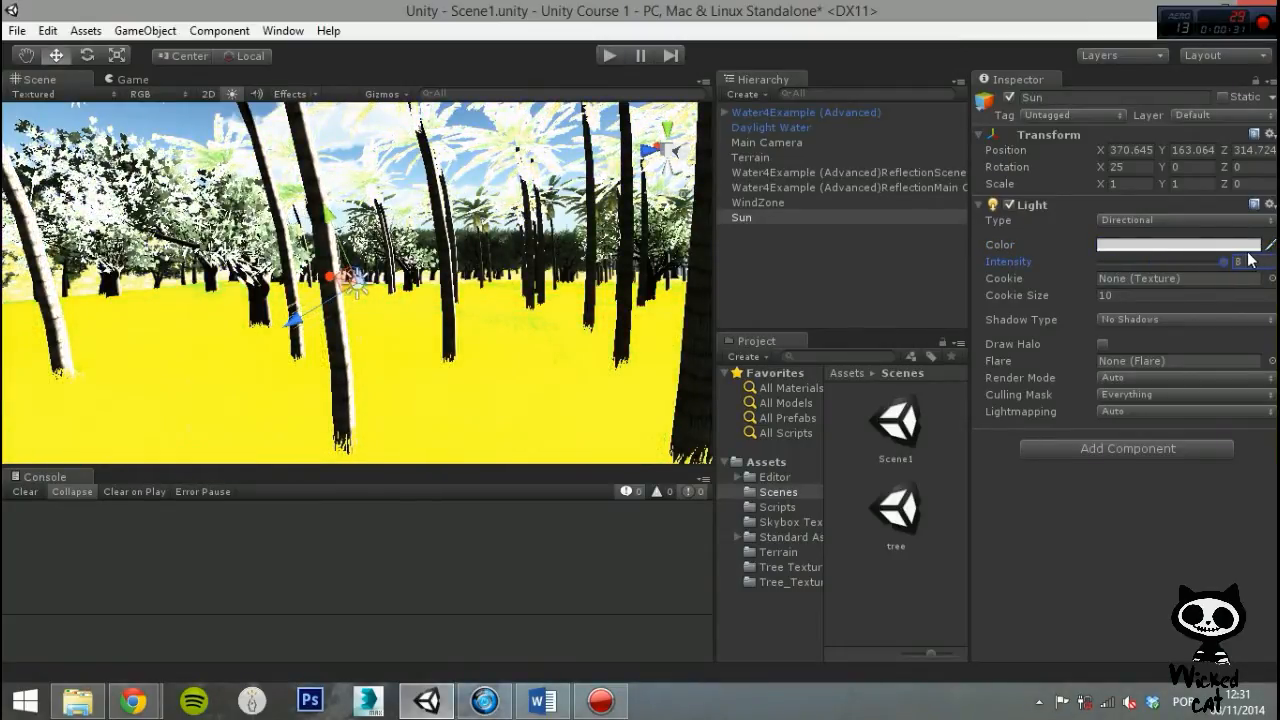
drag(1250, 260, 1120, 260)
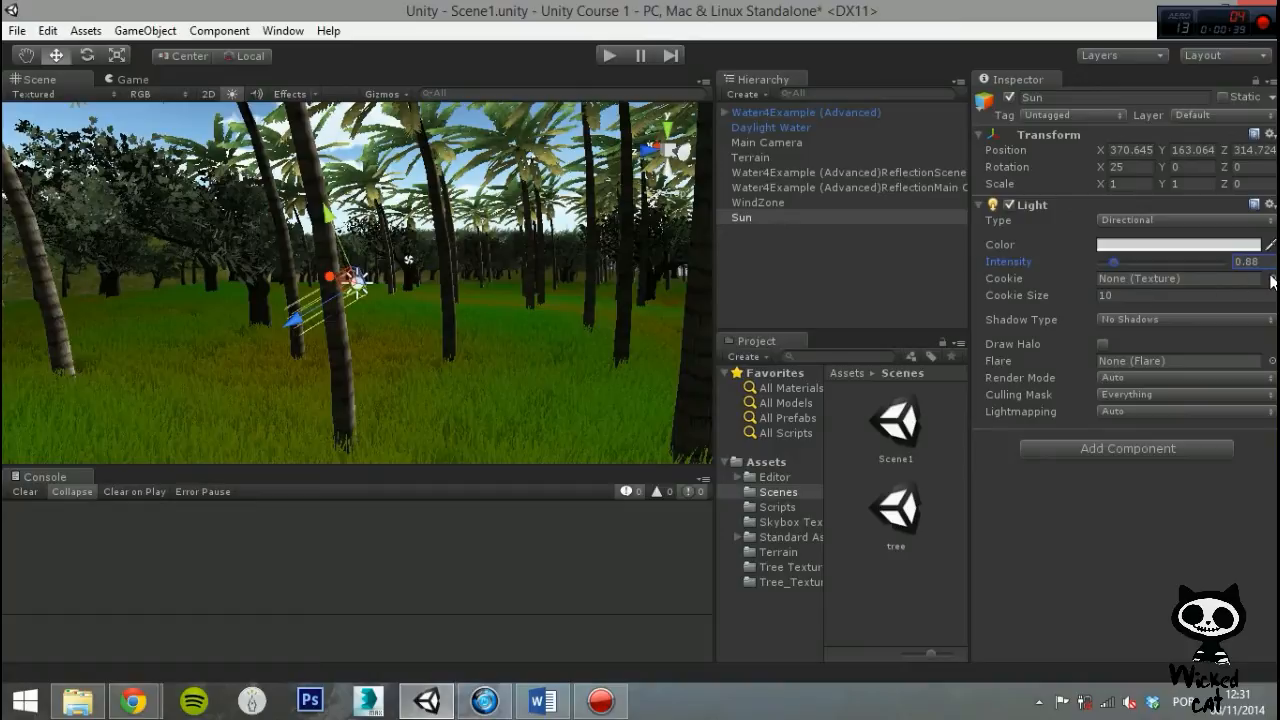
Browse the cookie textures and leave the Sun light without a cookie.
click(1270, 278)
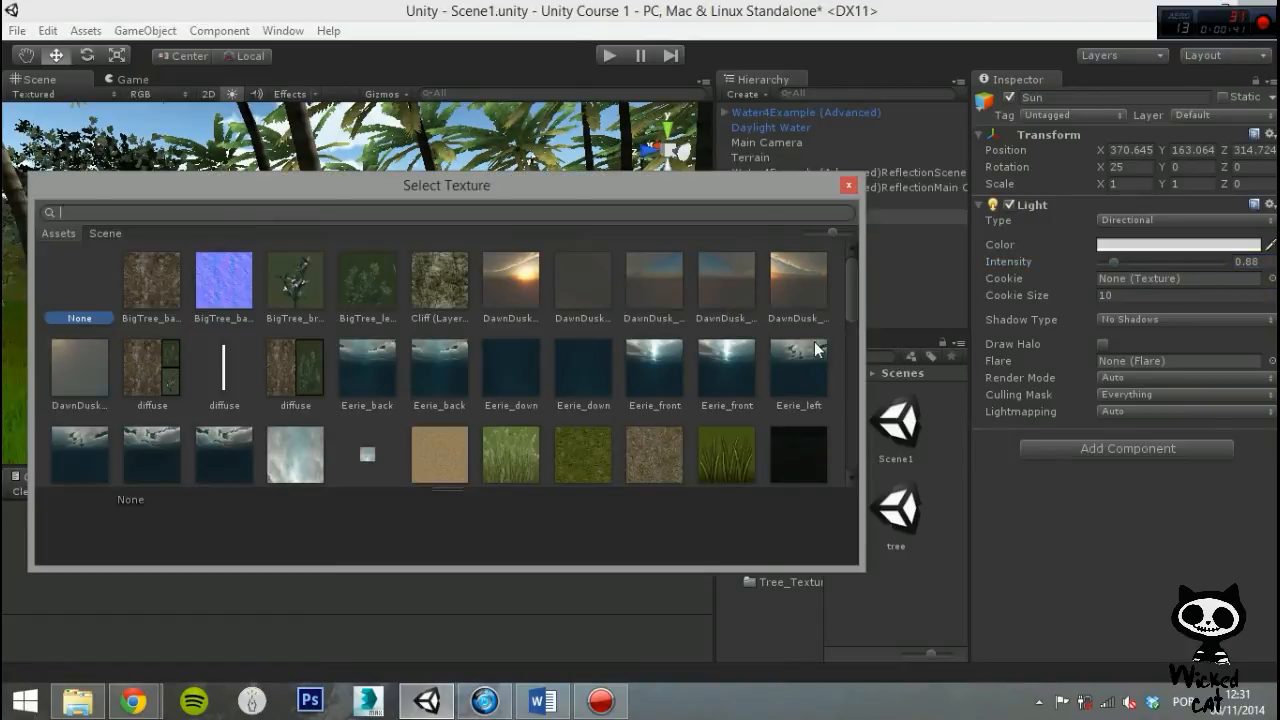
scroll(down, 3)
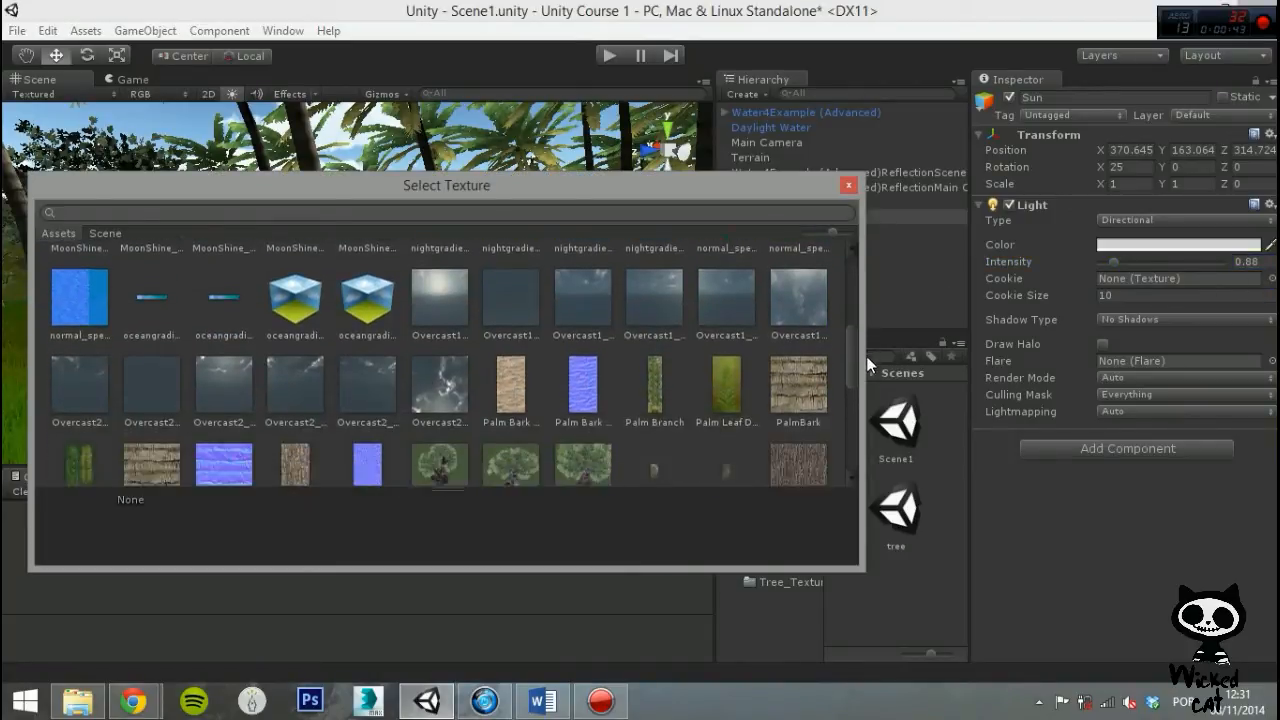
scroll(down, 3)
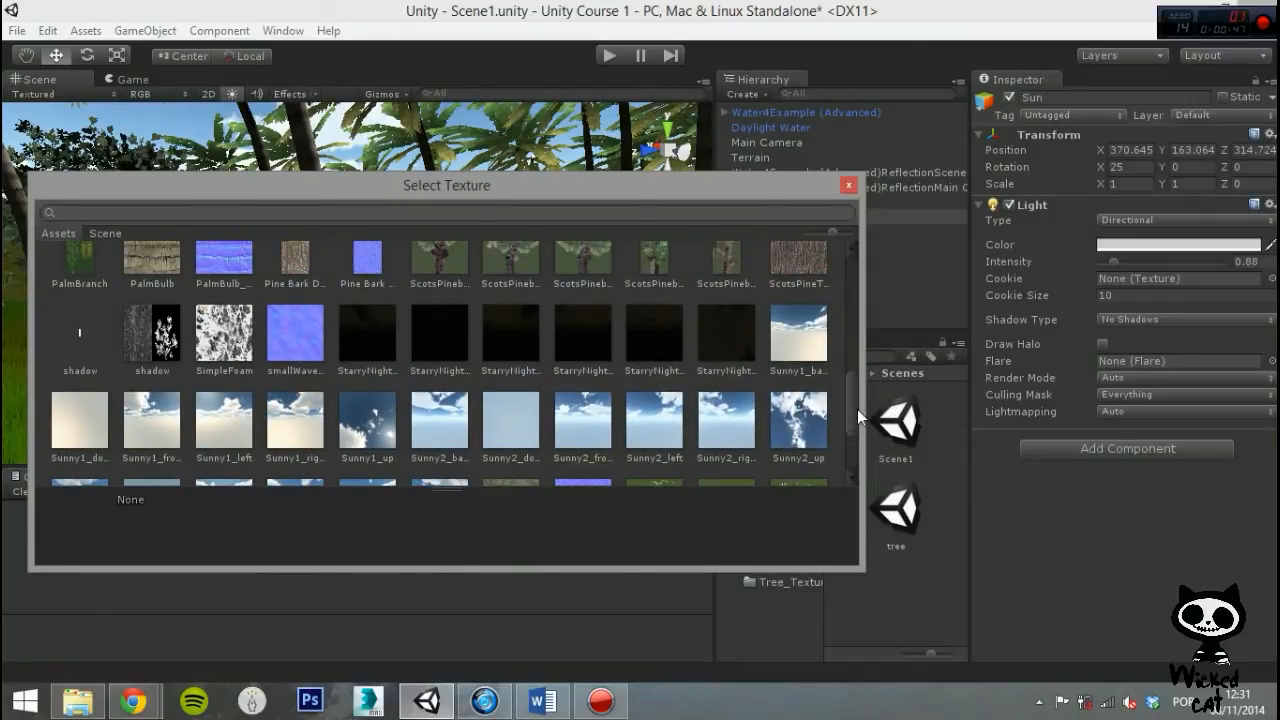
scroll(up, 3)
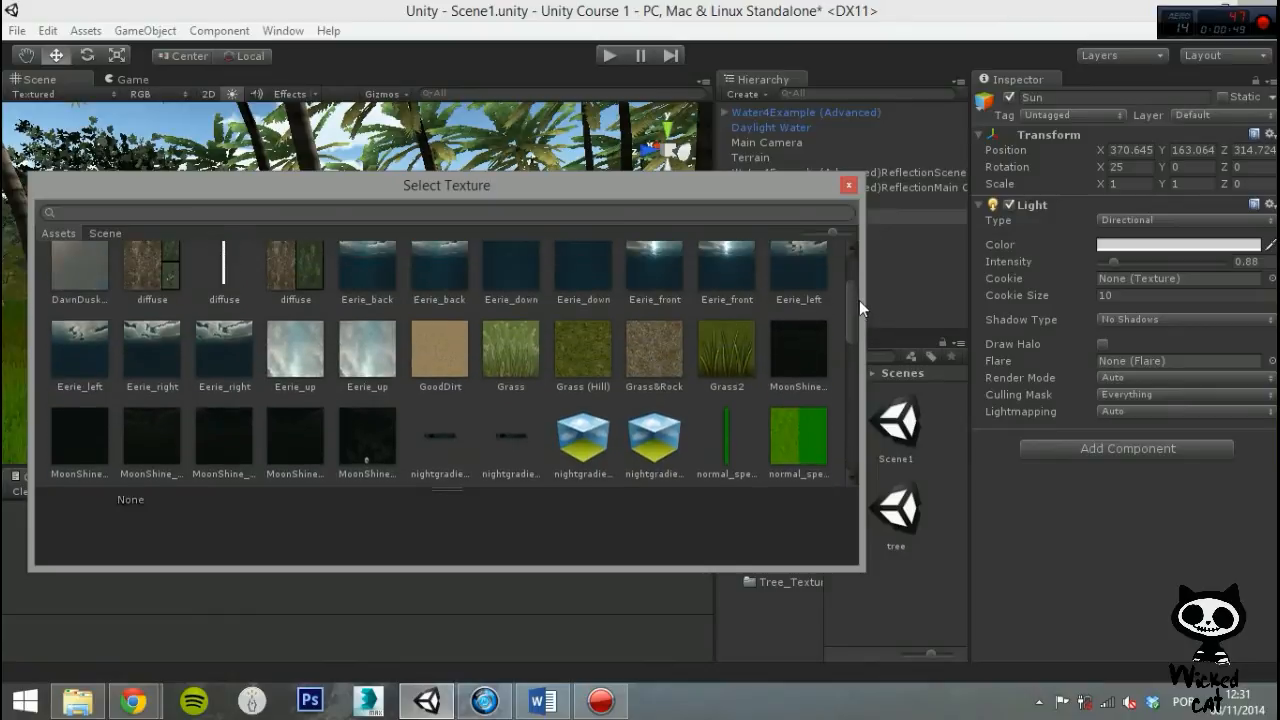
scroll(up, 3)
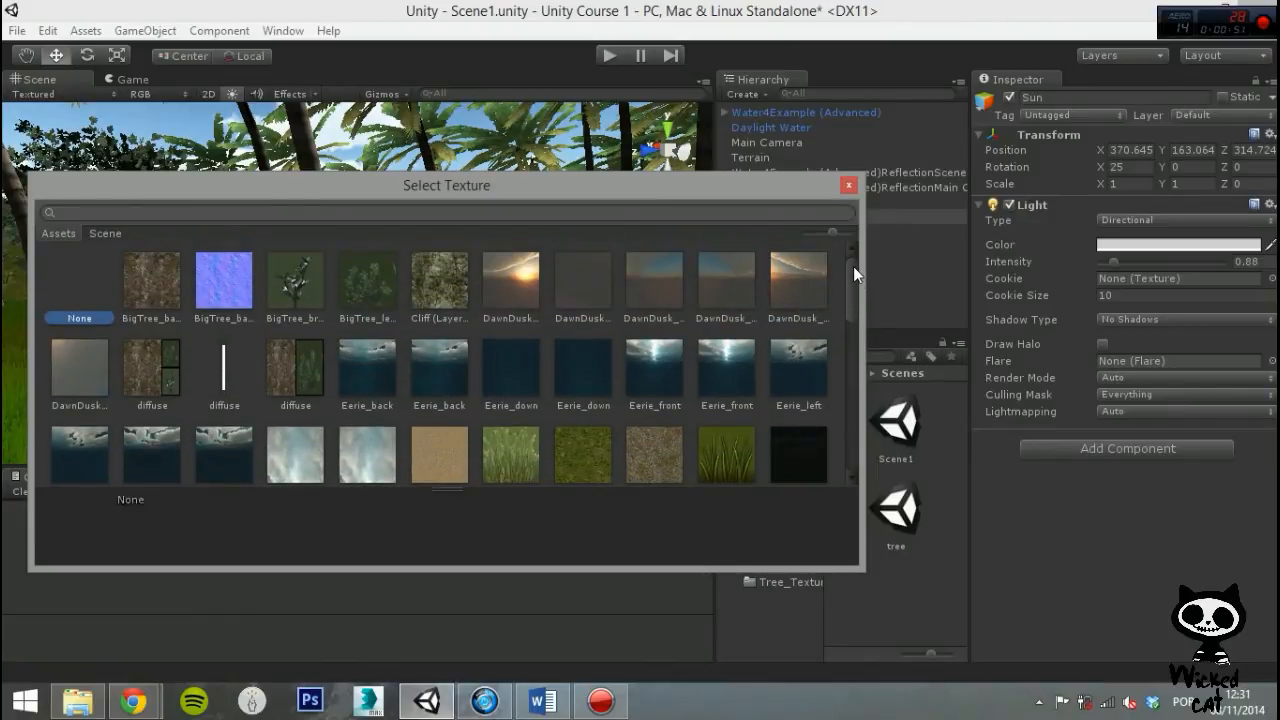
click(848, 184)
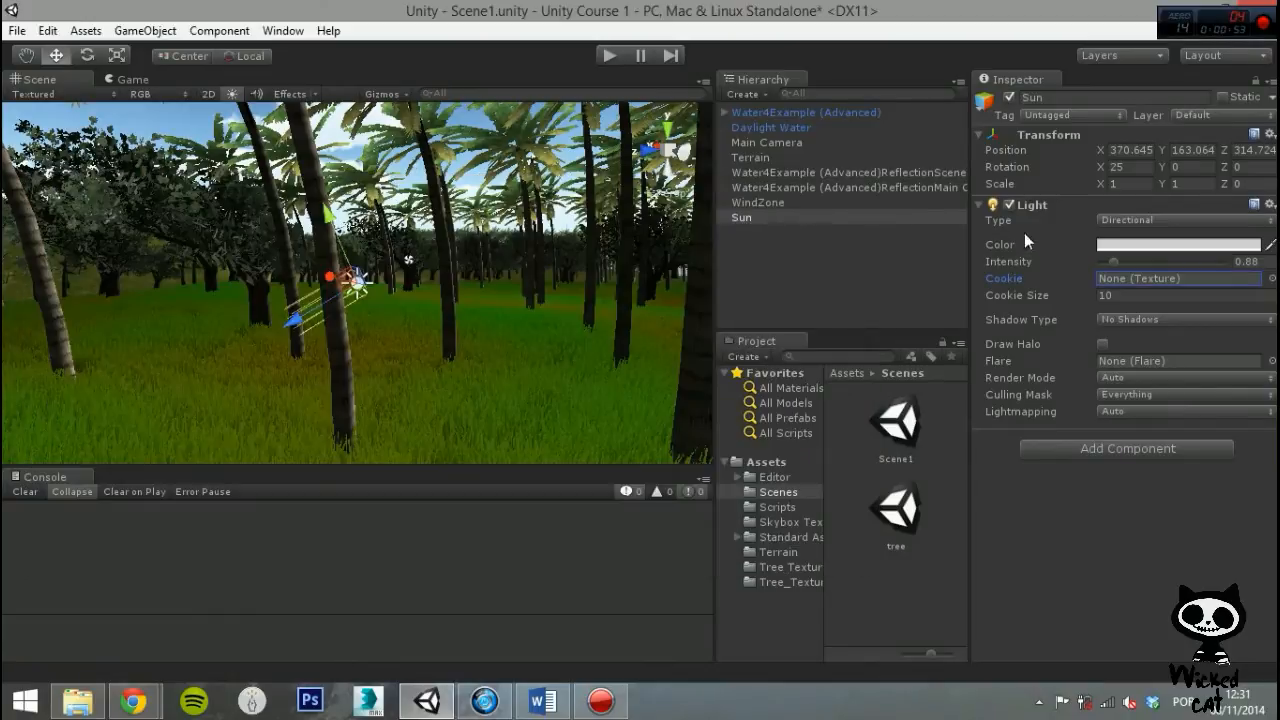
mouse_move(1010, 350)
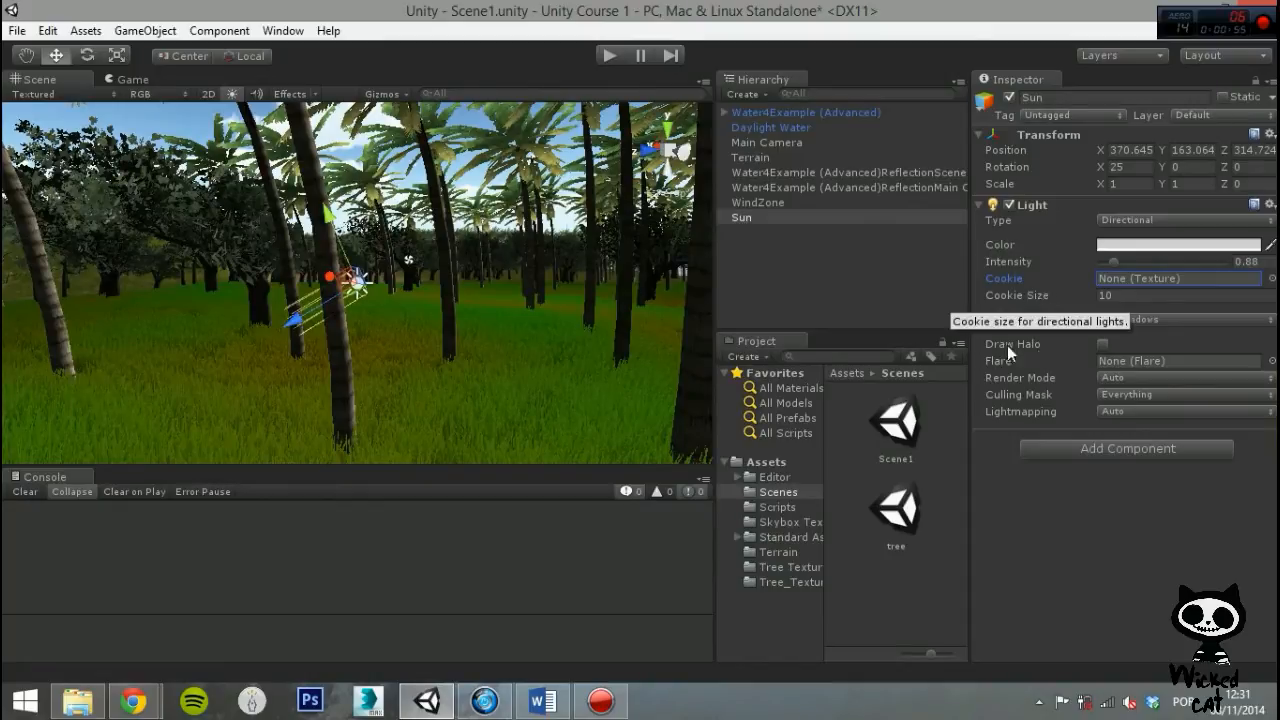
mouse_move(1136, 328)
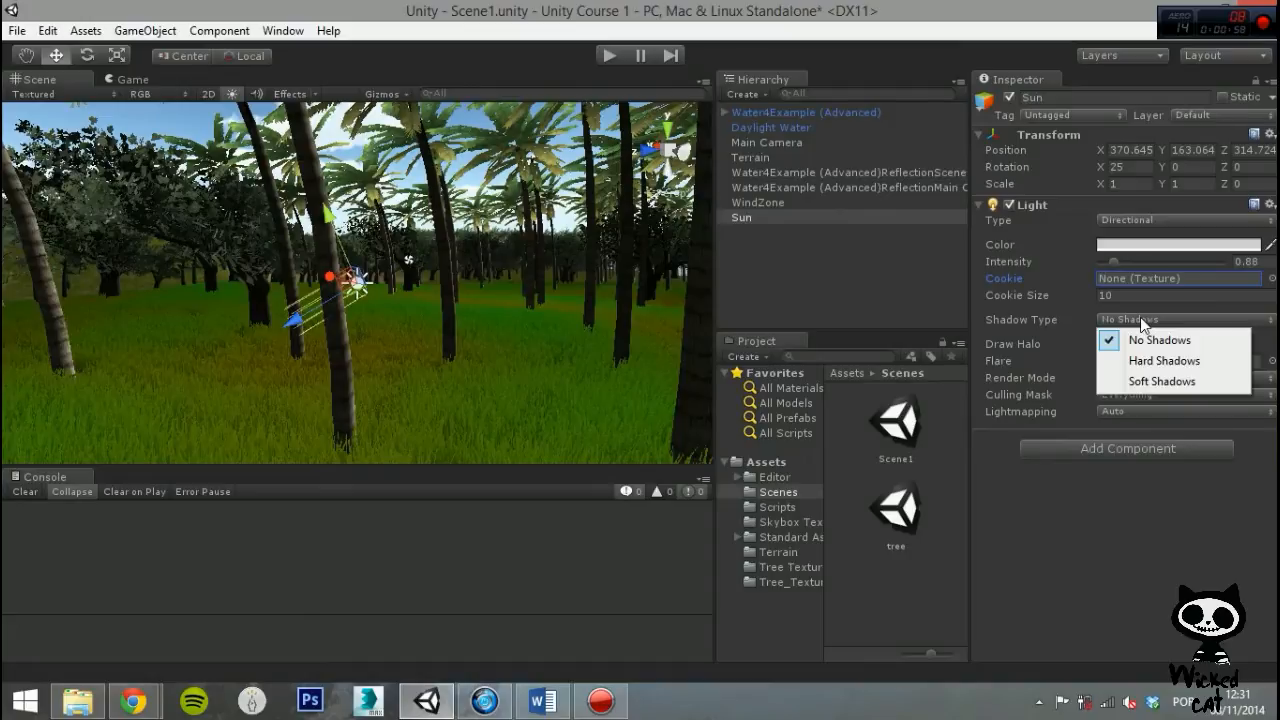
mouse_move(1180, 360)
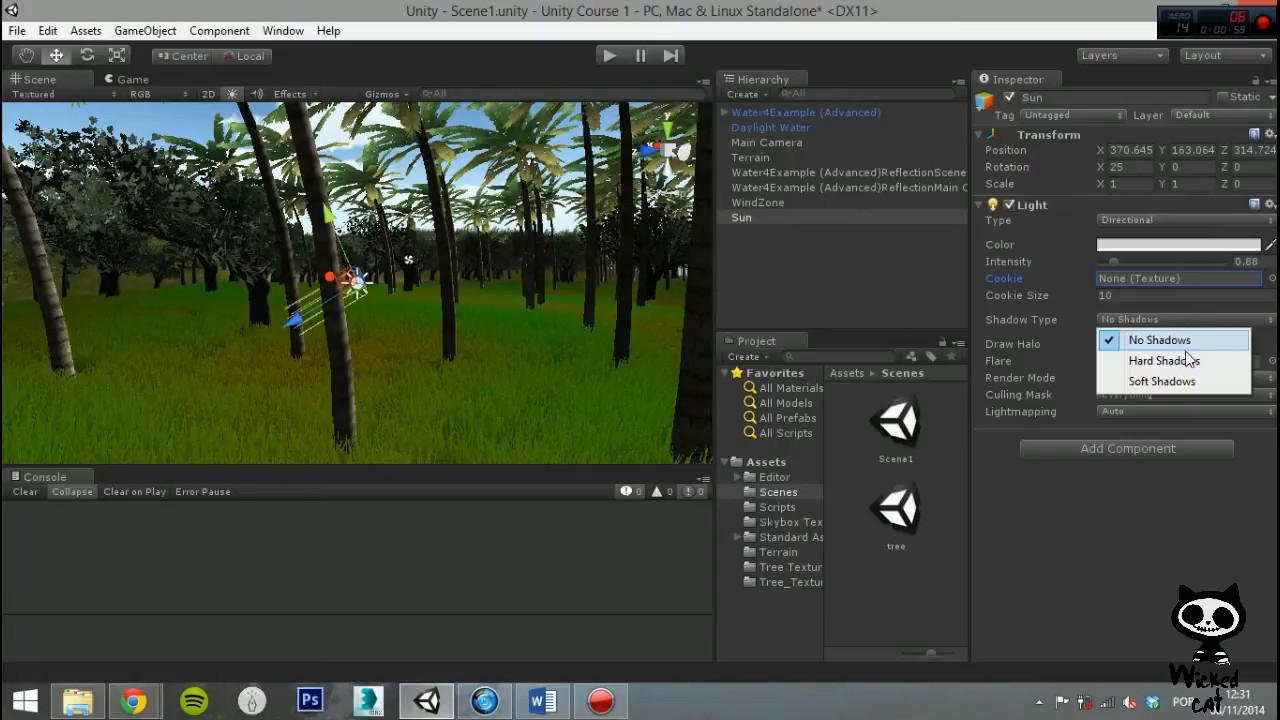
mouse_move(1164, 360)
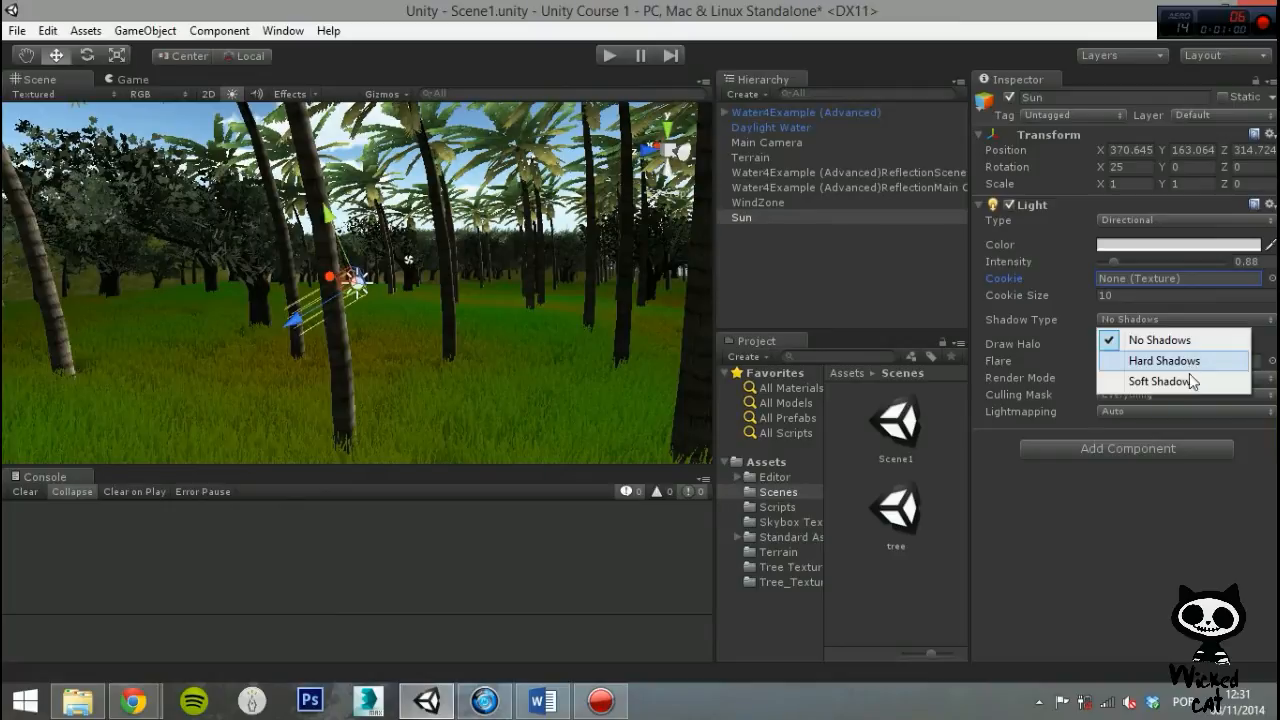
mouse_move(1164, 380)
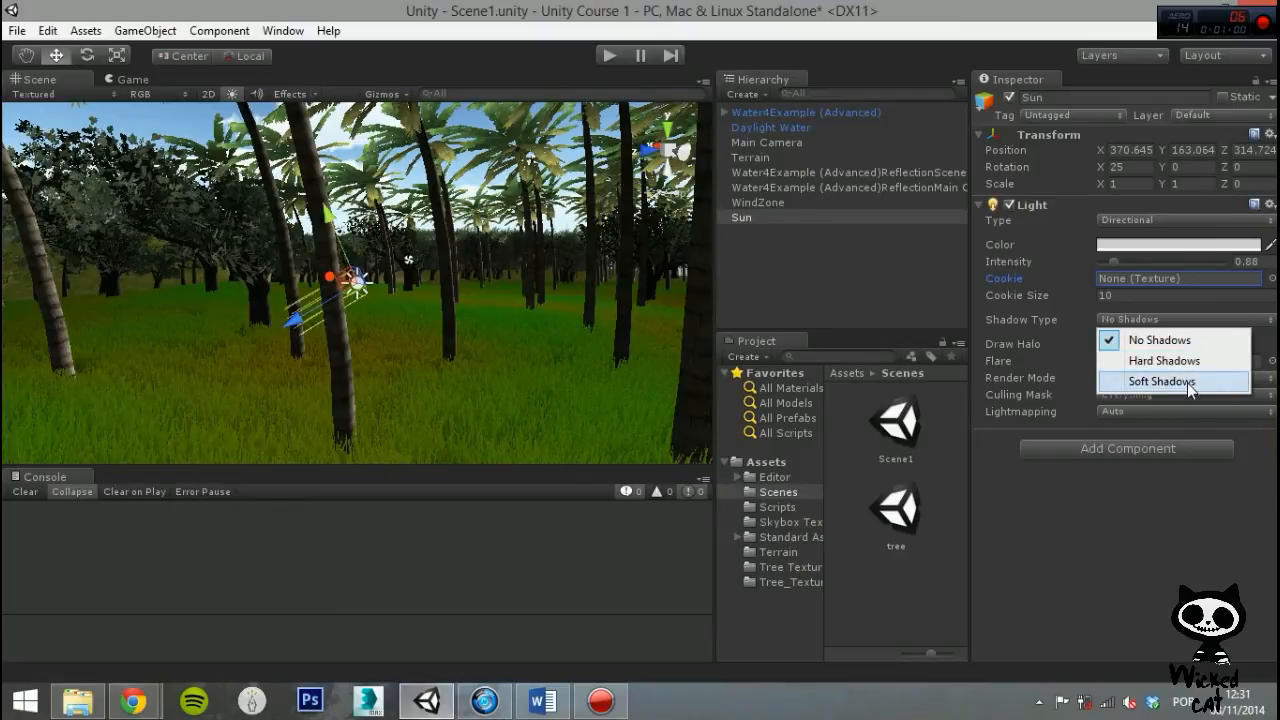
mouse_move(1164, 360)
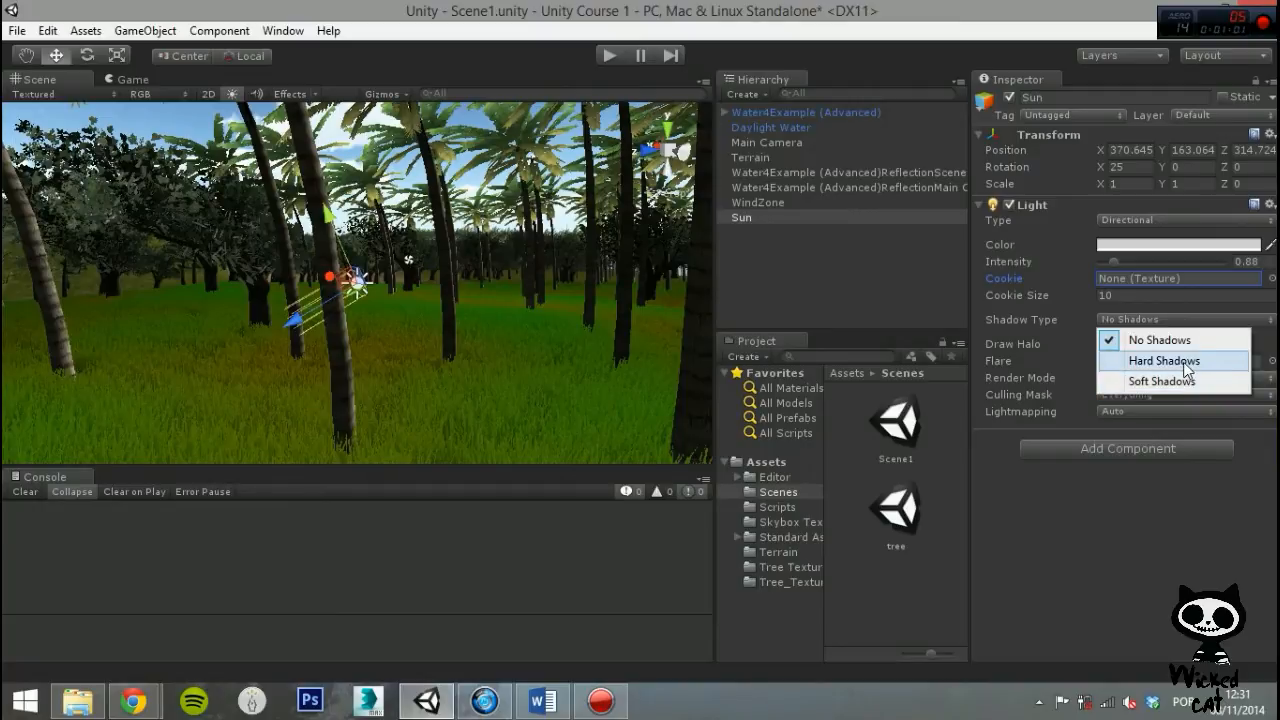
Set the Sun's Shadow Type to Hard Shadows.
click(1164, 360)
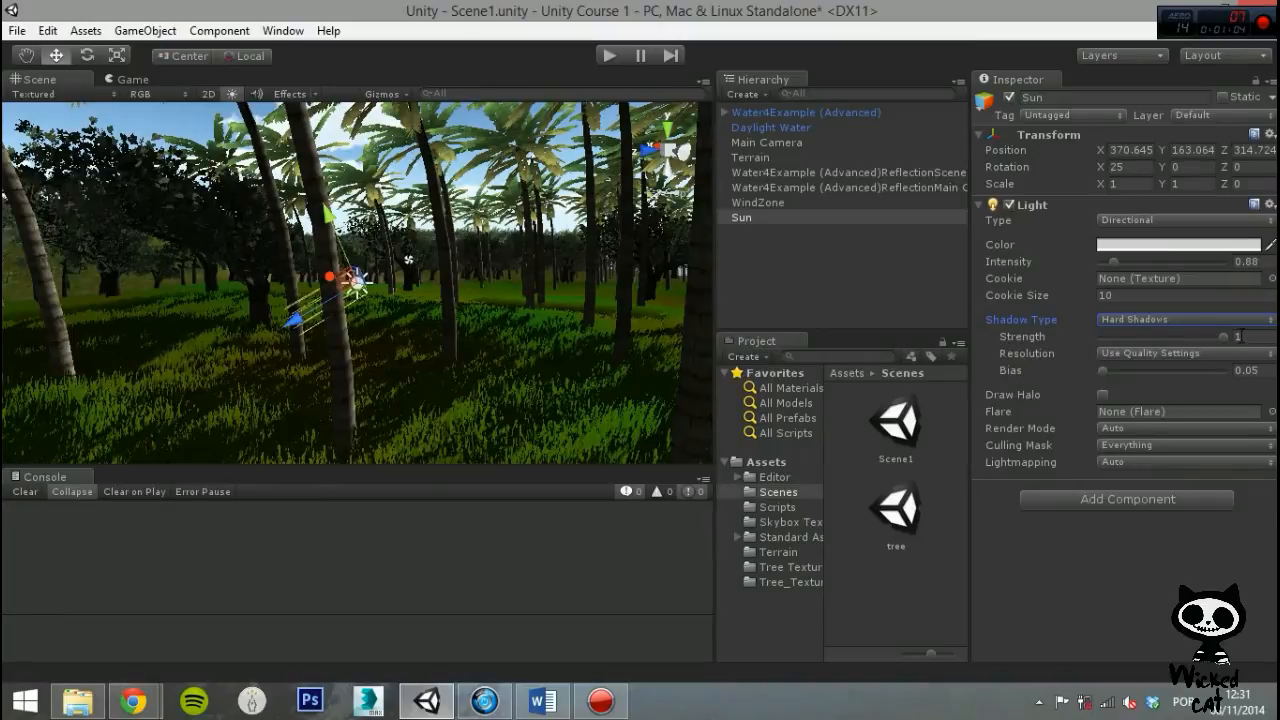
Adjust shadow strength and keep shadow Resolution on Use Quality Settings.
drag(1236, 336, 1124, 336)
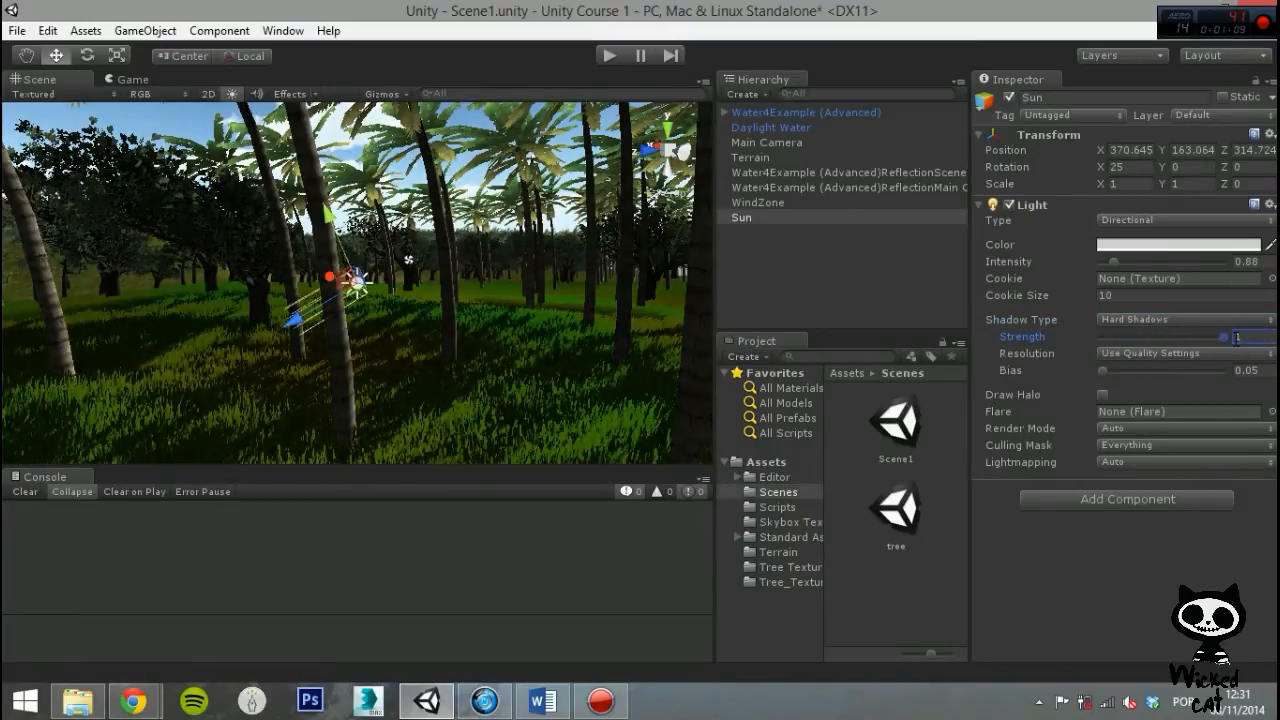
click(1184, 352)
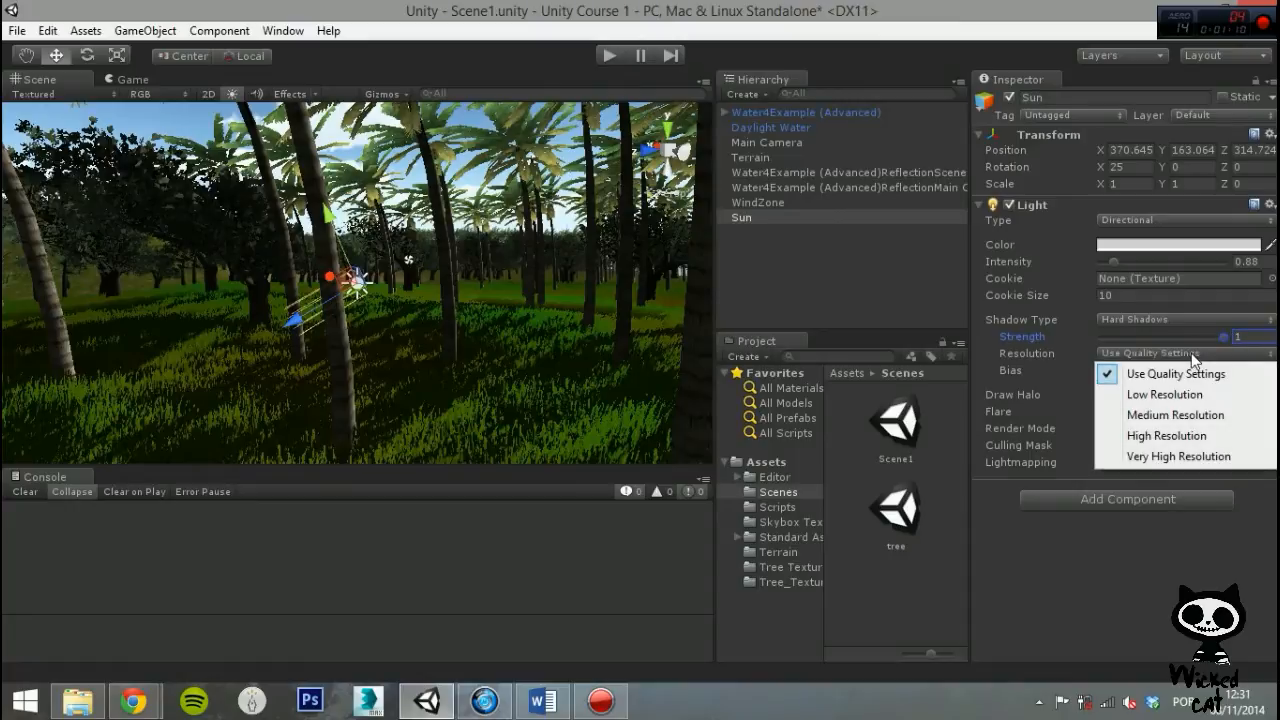
mouse_move(1176, 414)
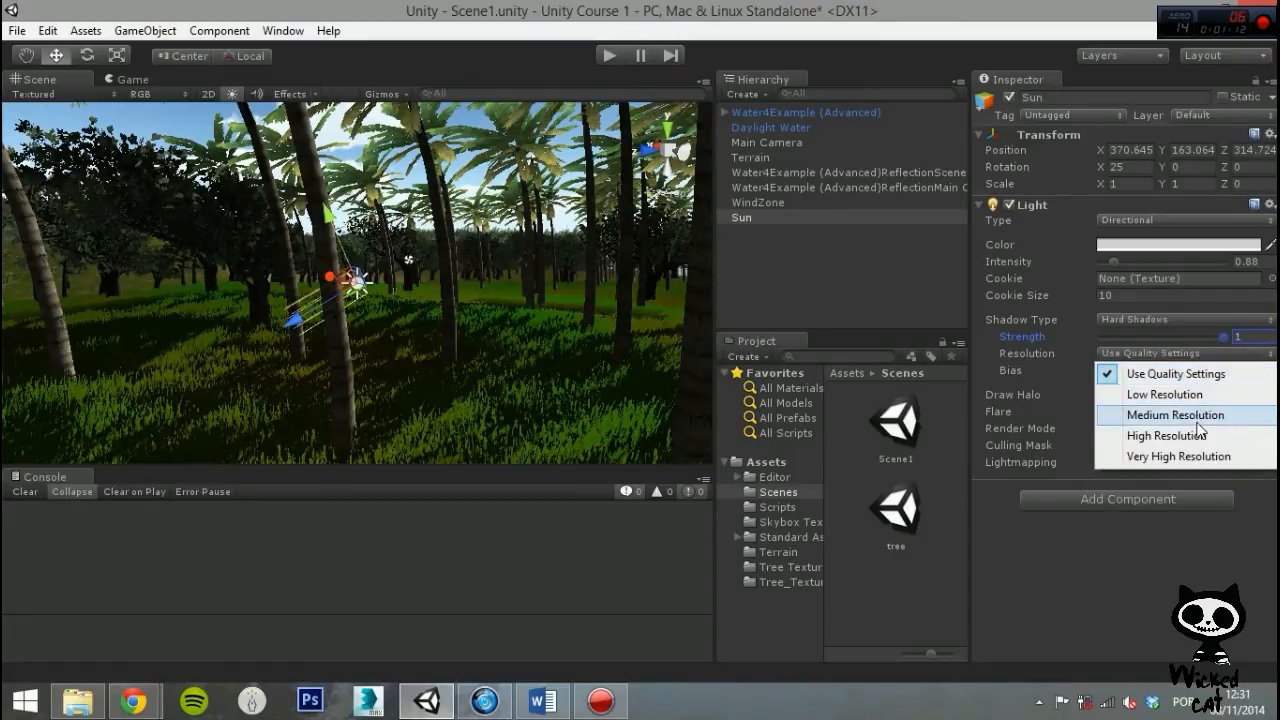
mouse_move(1212, 374)
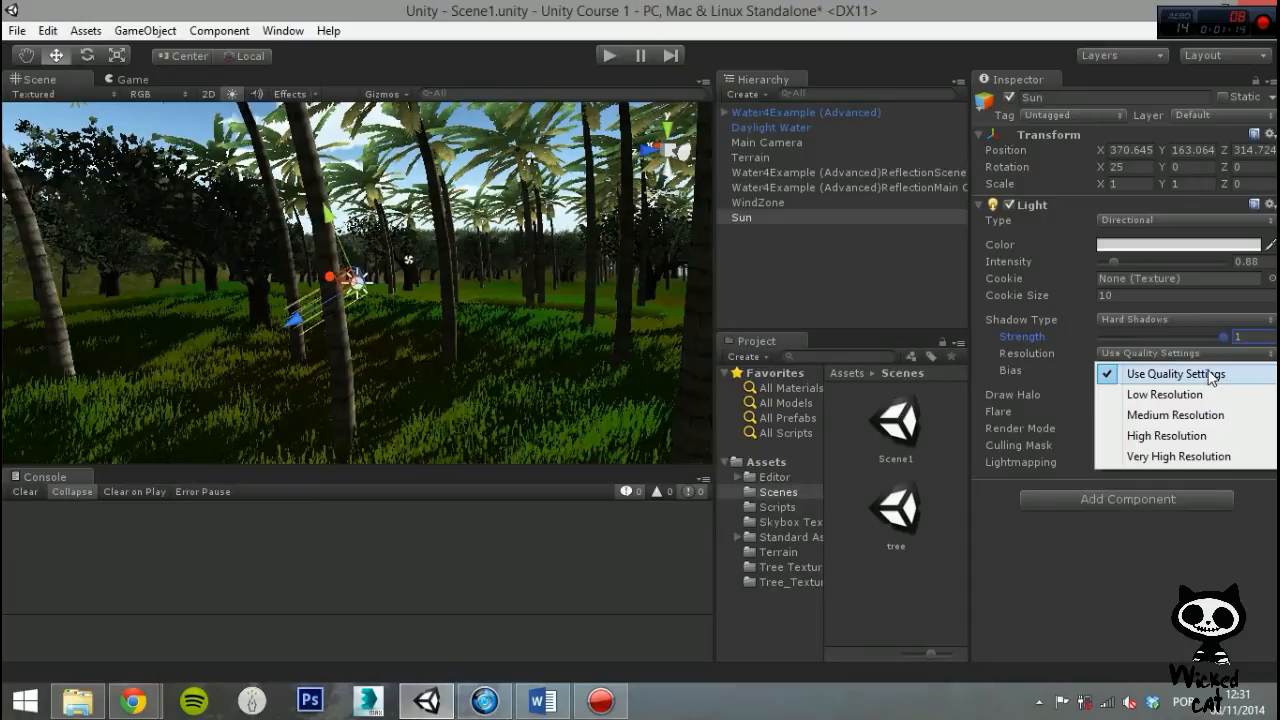
click(1176, 374)
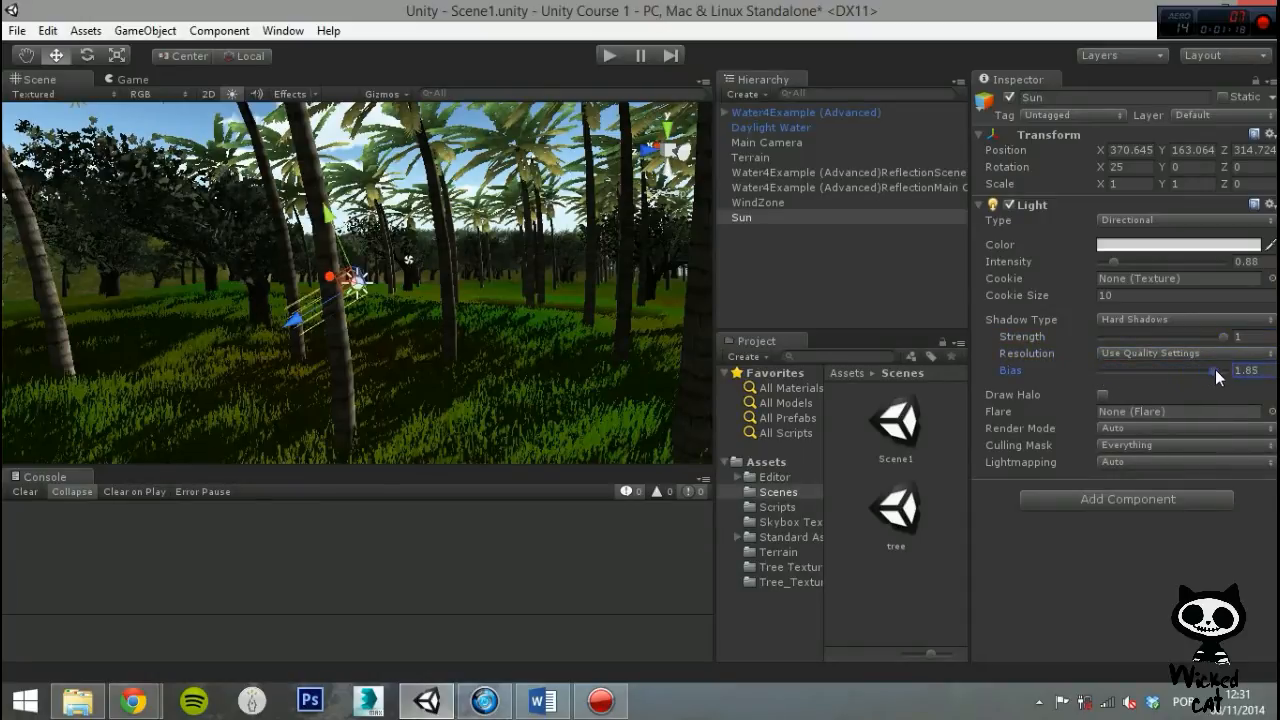
Set the Sun's shadow Bias to about 0.07.
drag(1218, 370, 1104, 370)
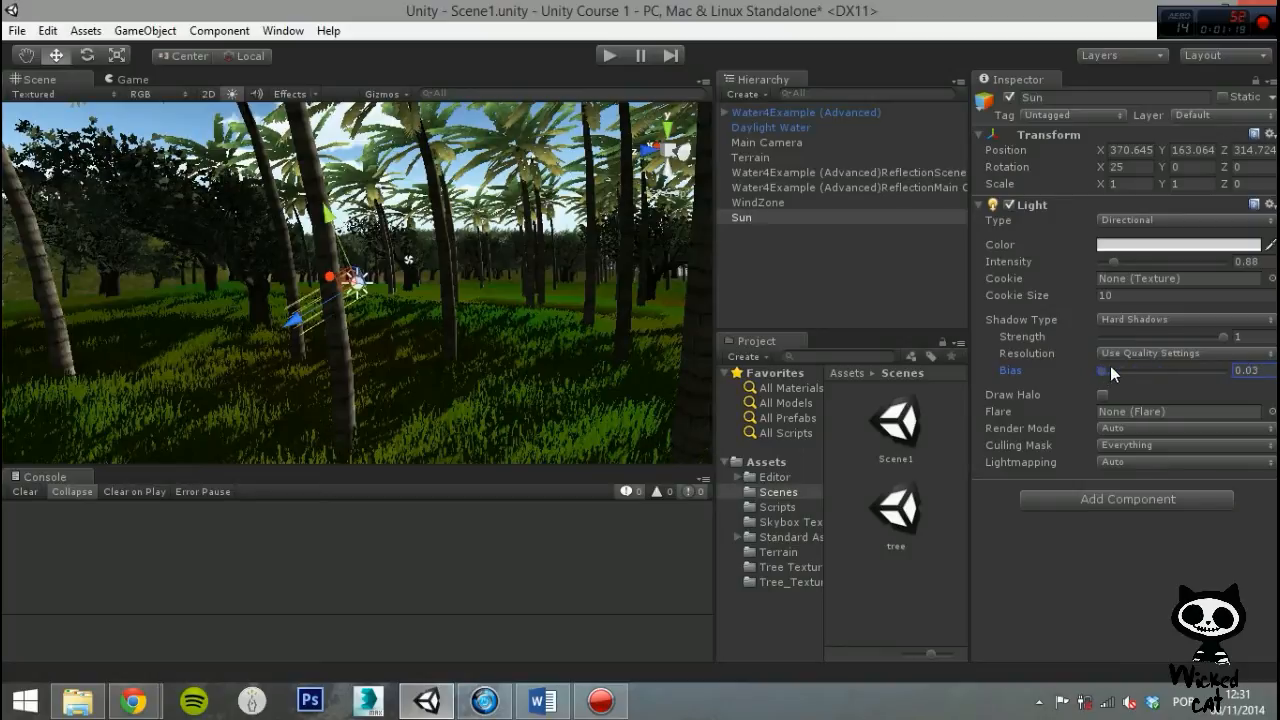
drag(1104, 370, 1140, 370)
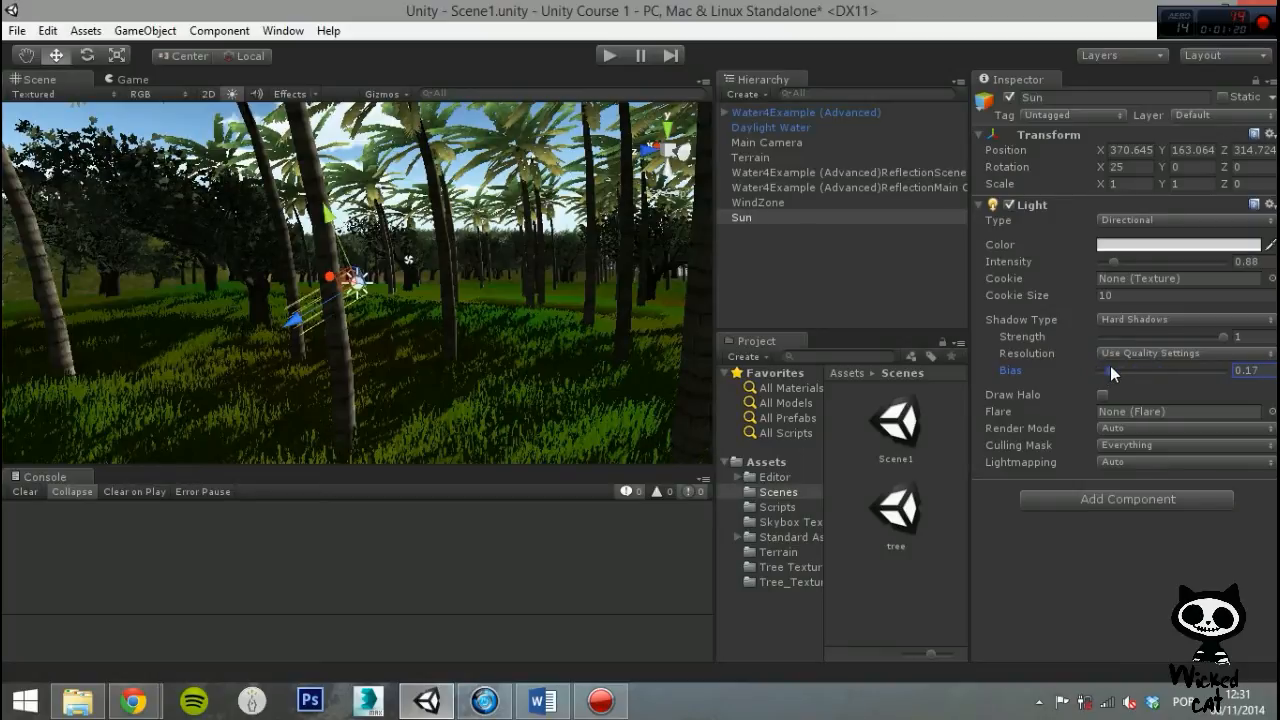
drag(1120, 370, 1102, 370)
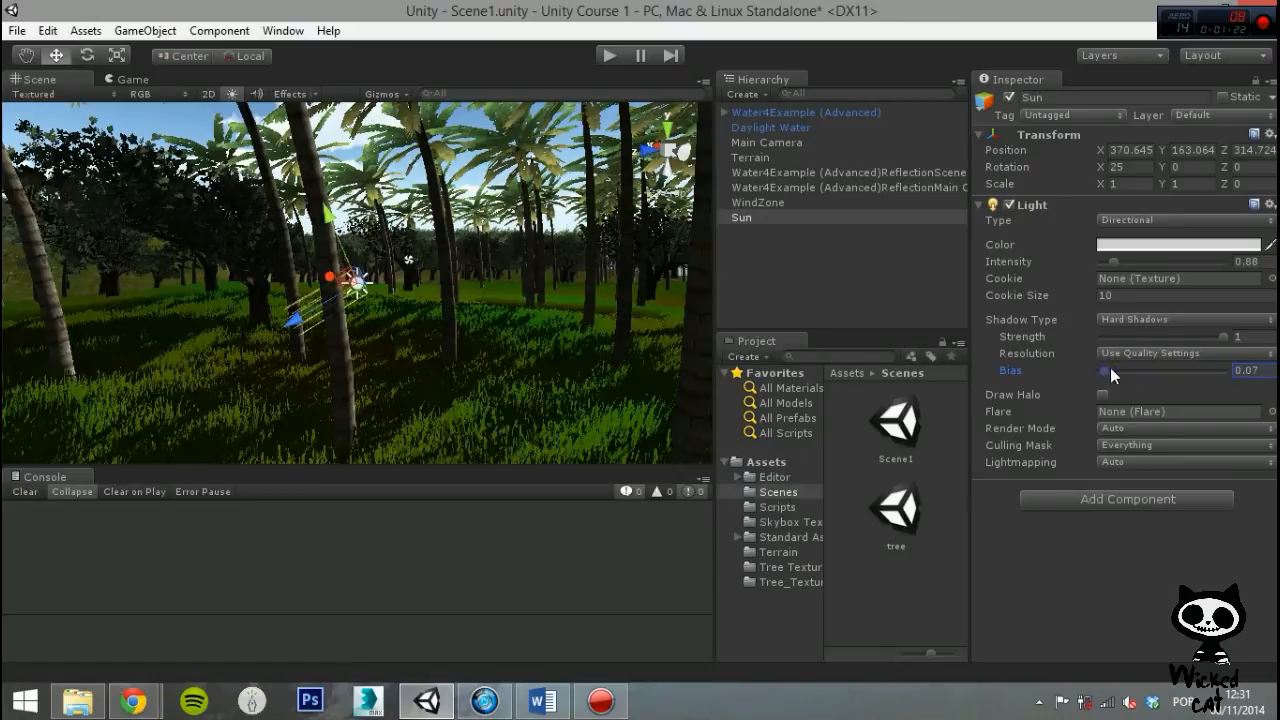
click(1184, 320)
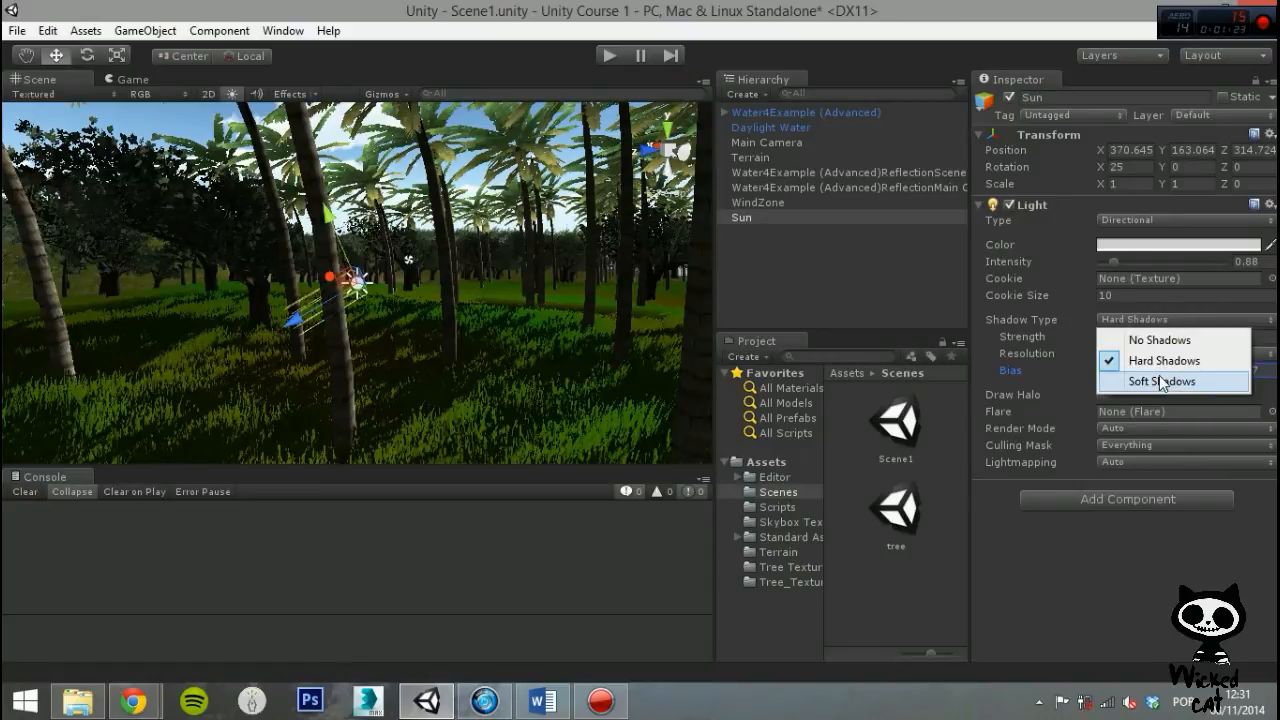
Switch to Soft Shadows with softness 4.16 and fade 2.93, and enable Draw Halo.
click(1160, 380)
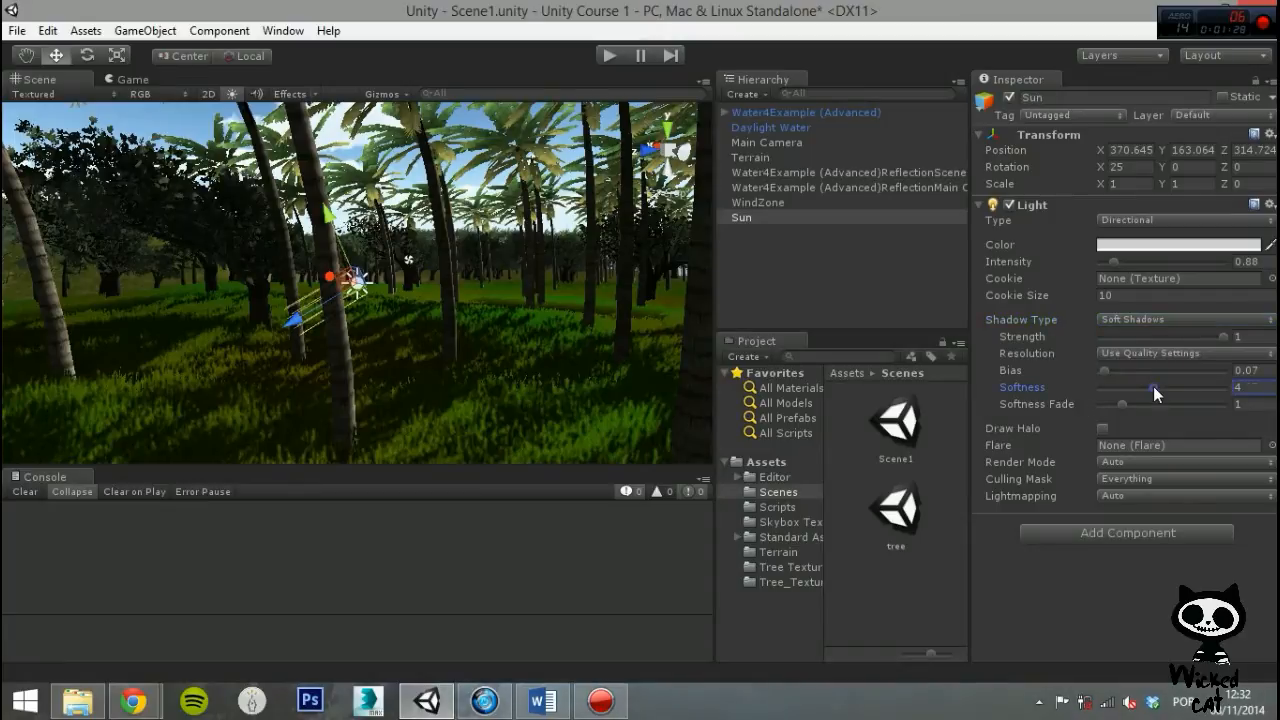
drag(1150, 388, 1196, 388)
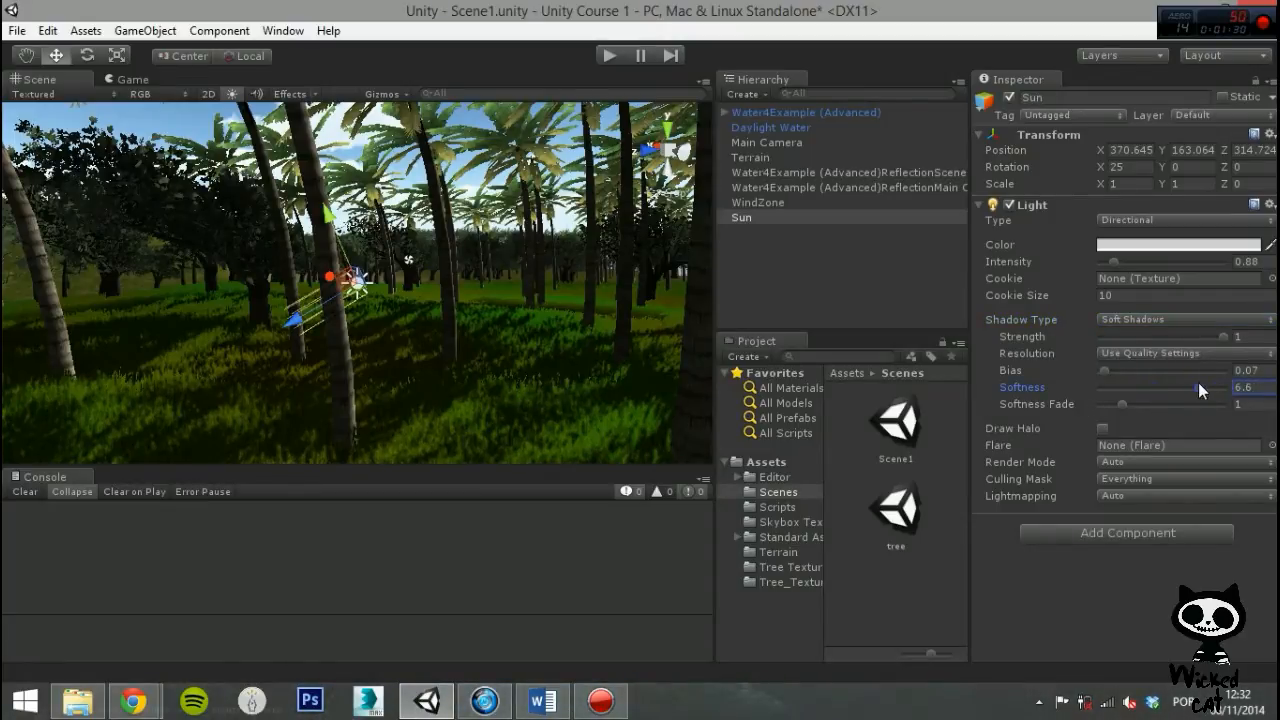
drag(1200, 388, 1156, 388)
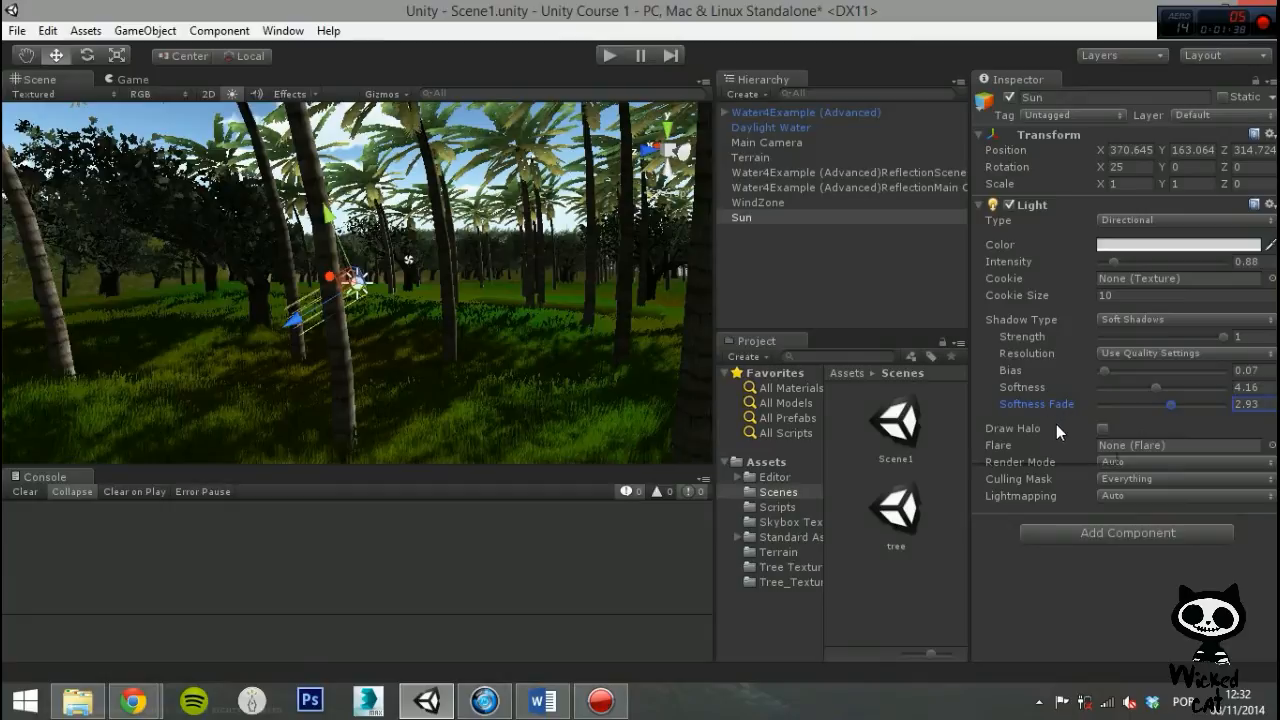
click(1102, 428)
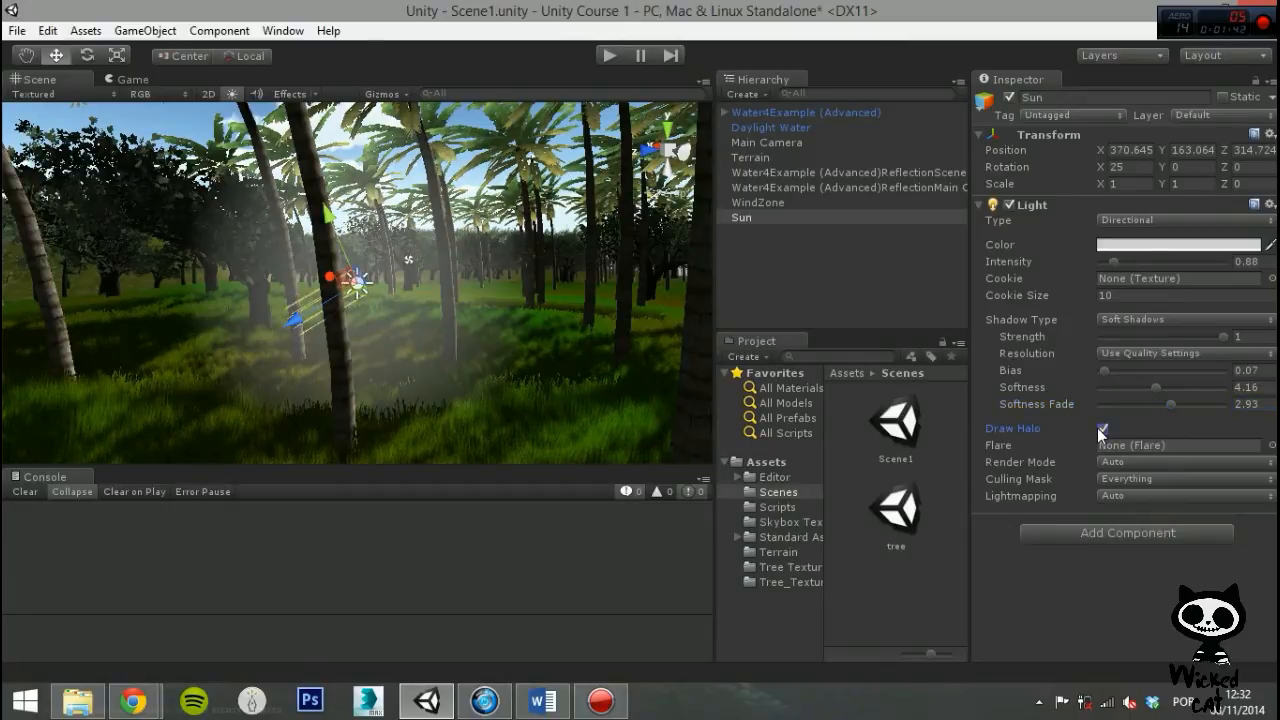
click(1100, 428)
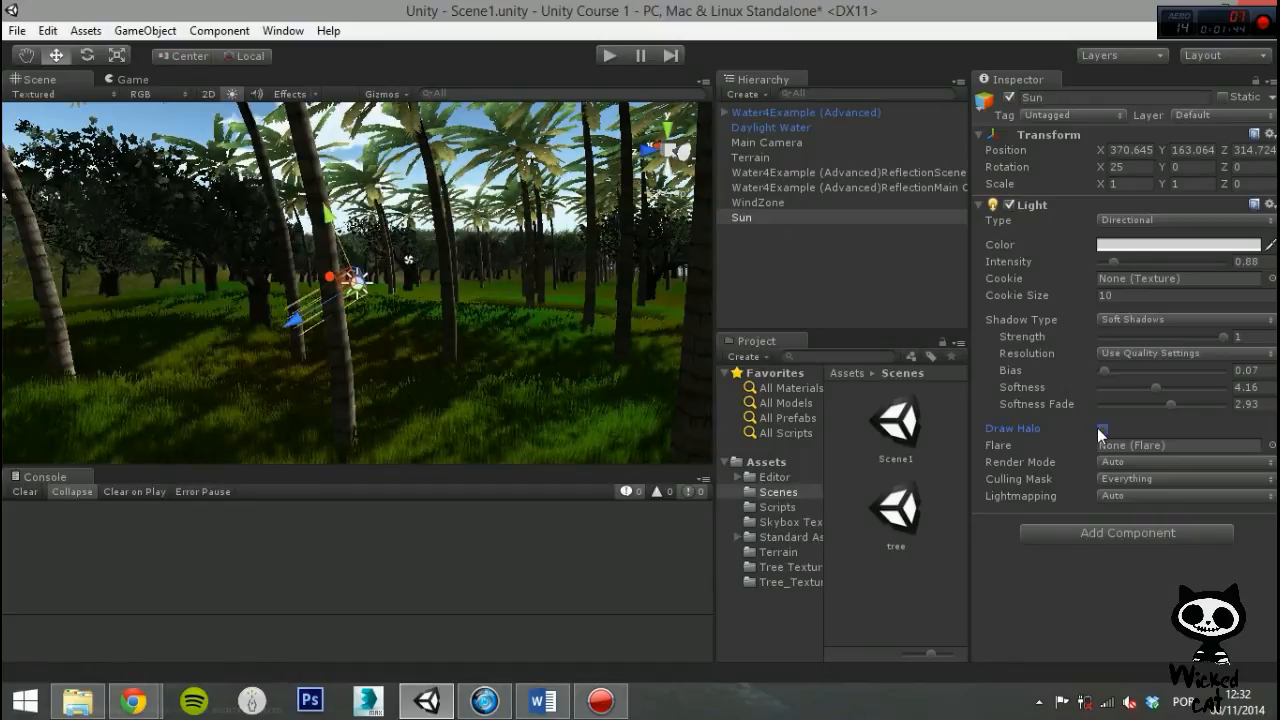
mouse_move(1120, 448)
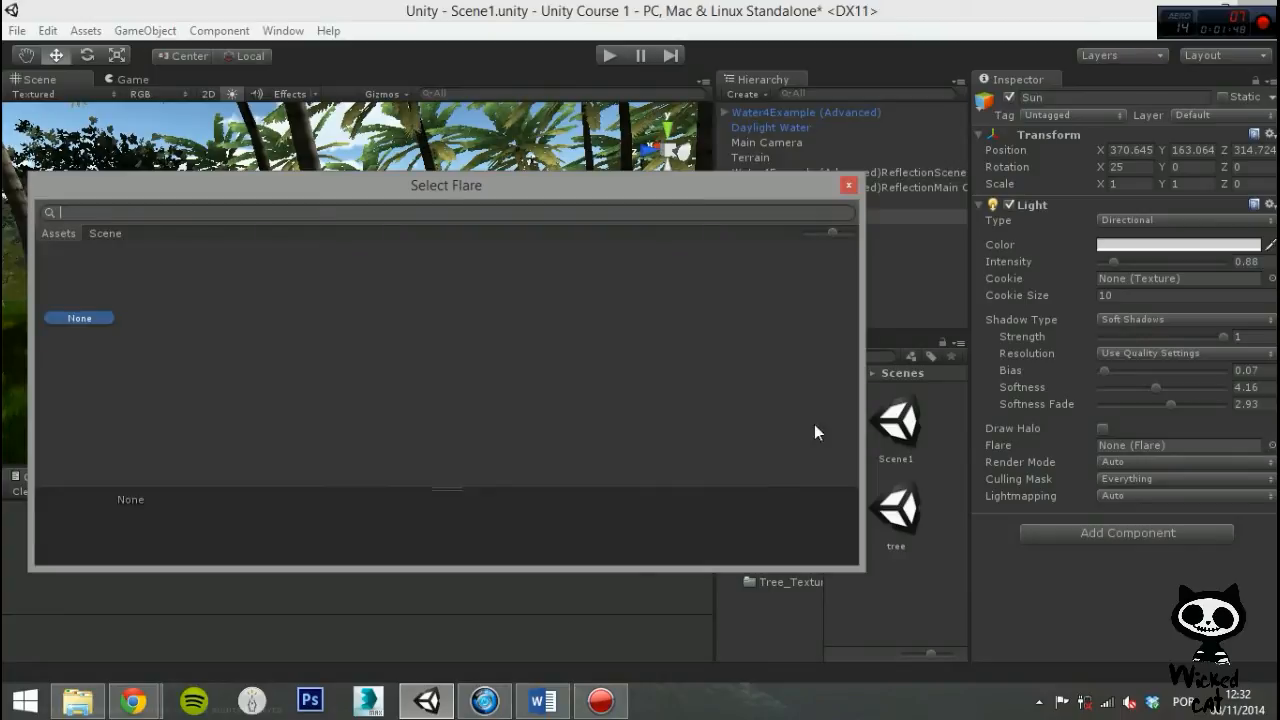
click(848, 184)
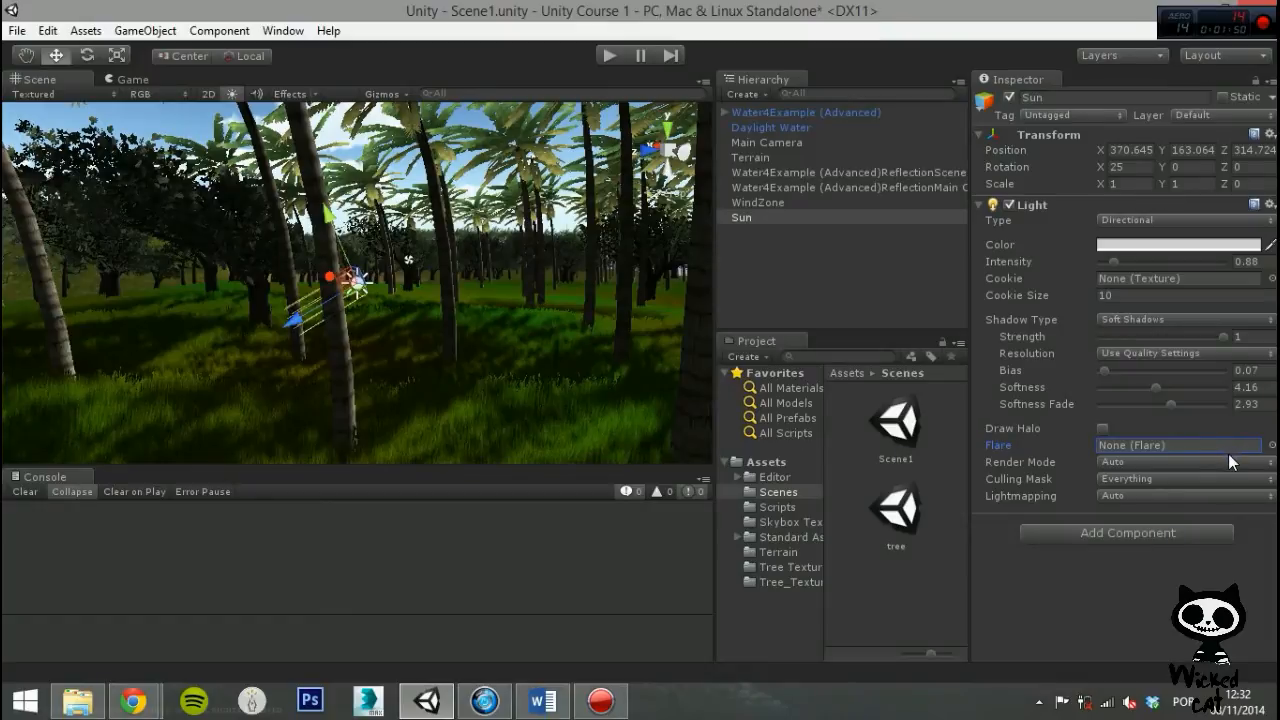
click(1180, 460)
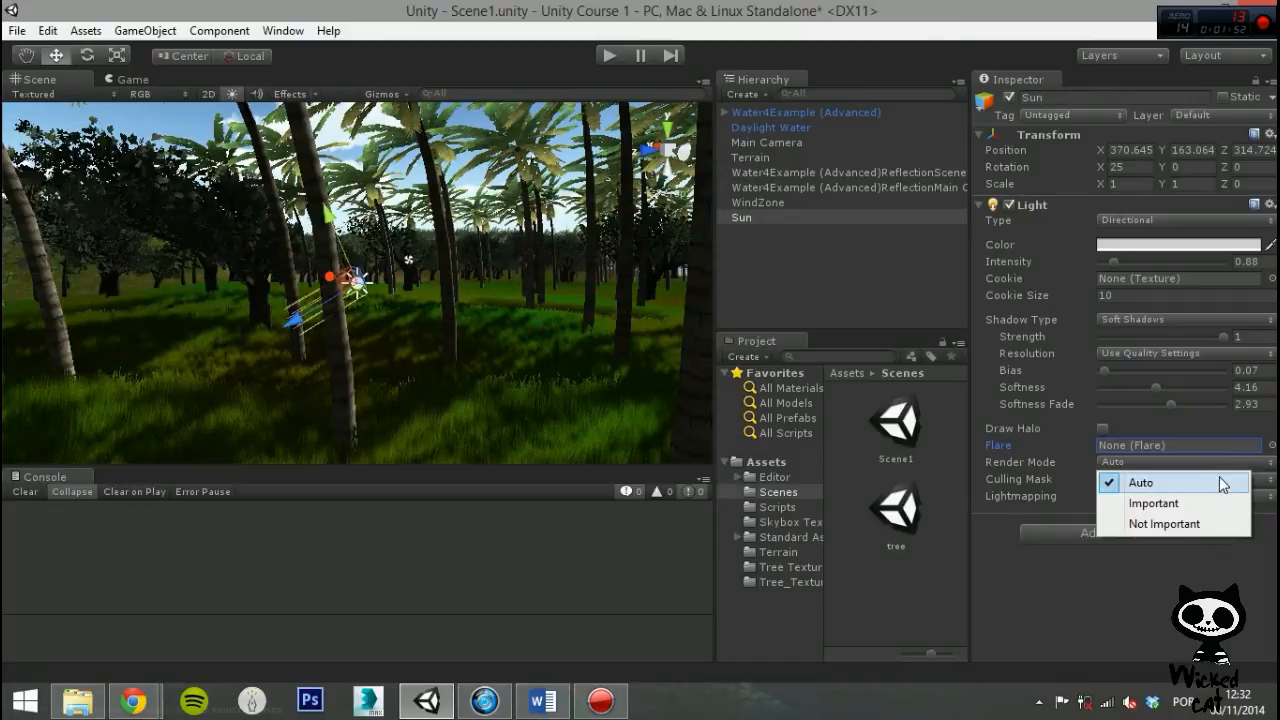
mouse_move(1218, 490)
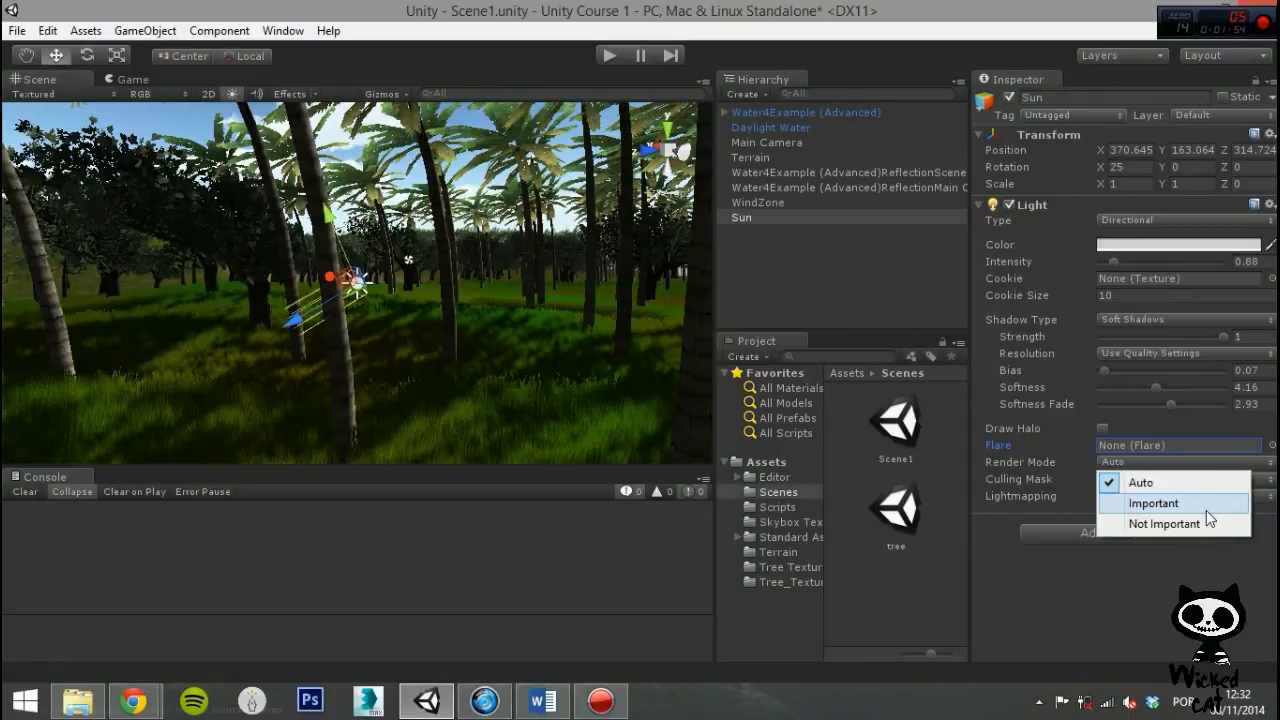
mouse_move(1164, 524)
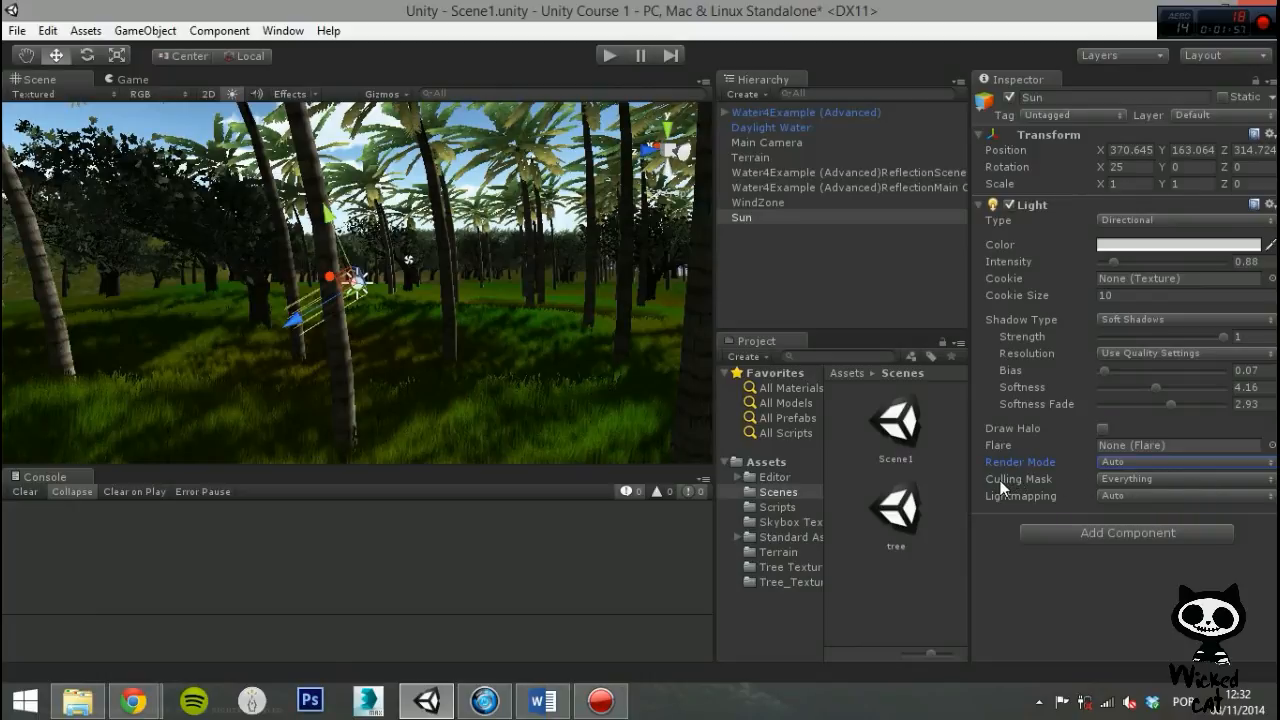
click(1184, 478)
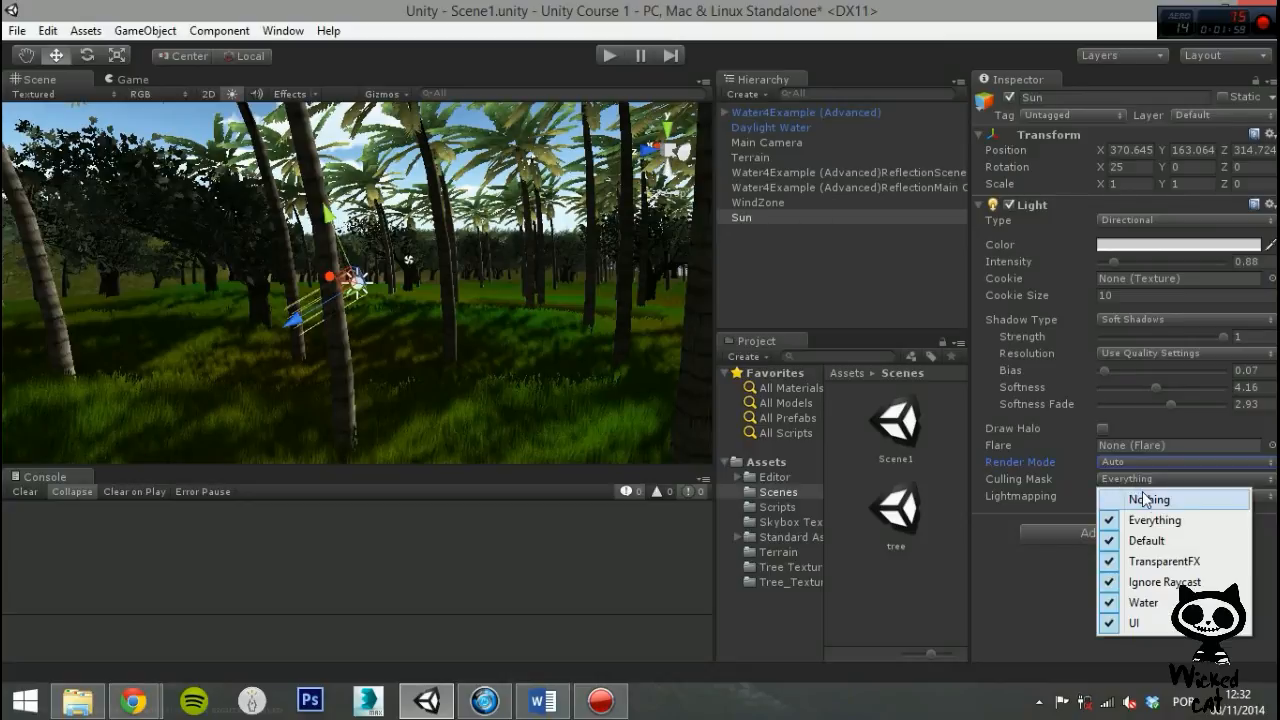
mouse_move(1152, 582)
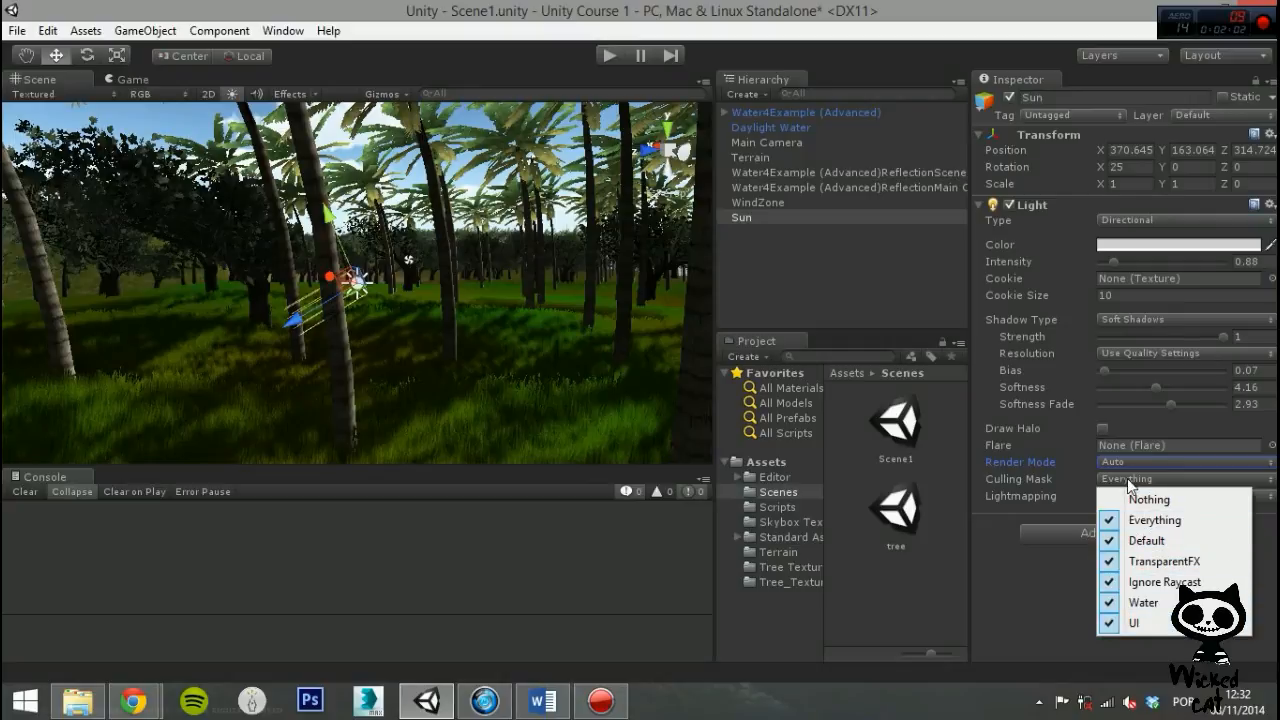
Keep Culling Mask Everything and Lightmapping Auto, then view the scene in Game view.
click(1154, 520)
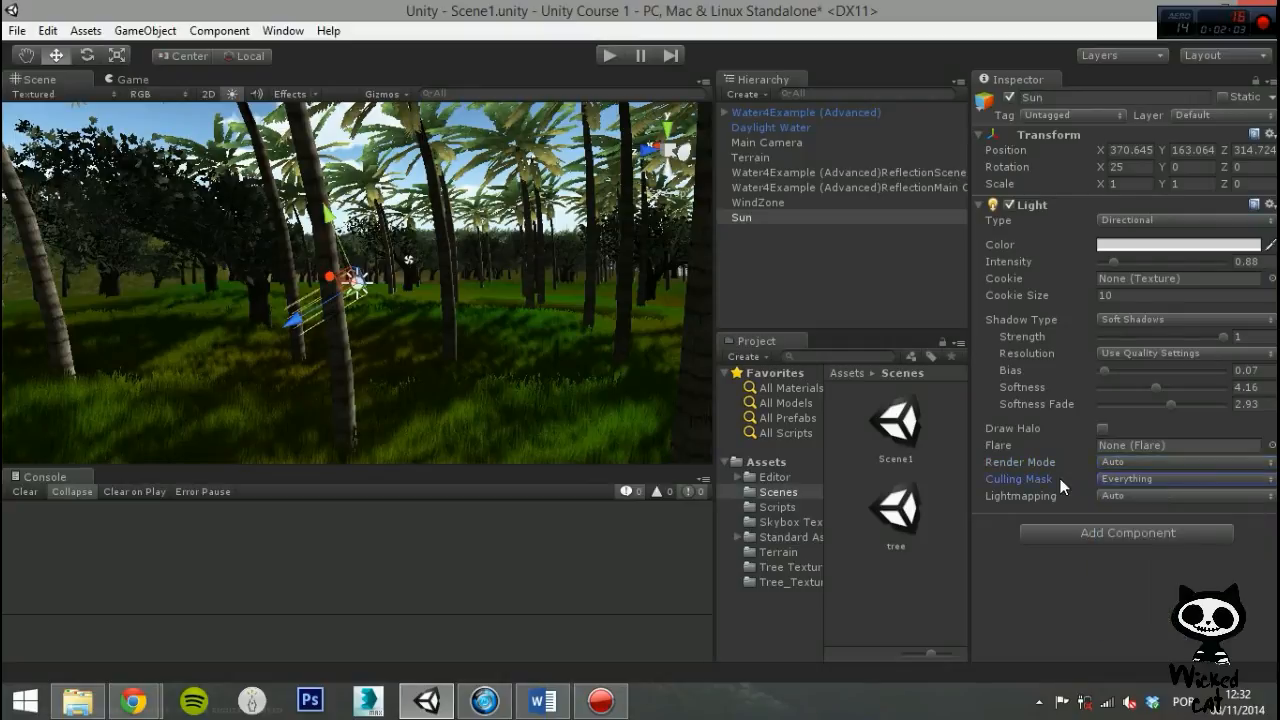
click(1184, 496)
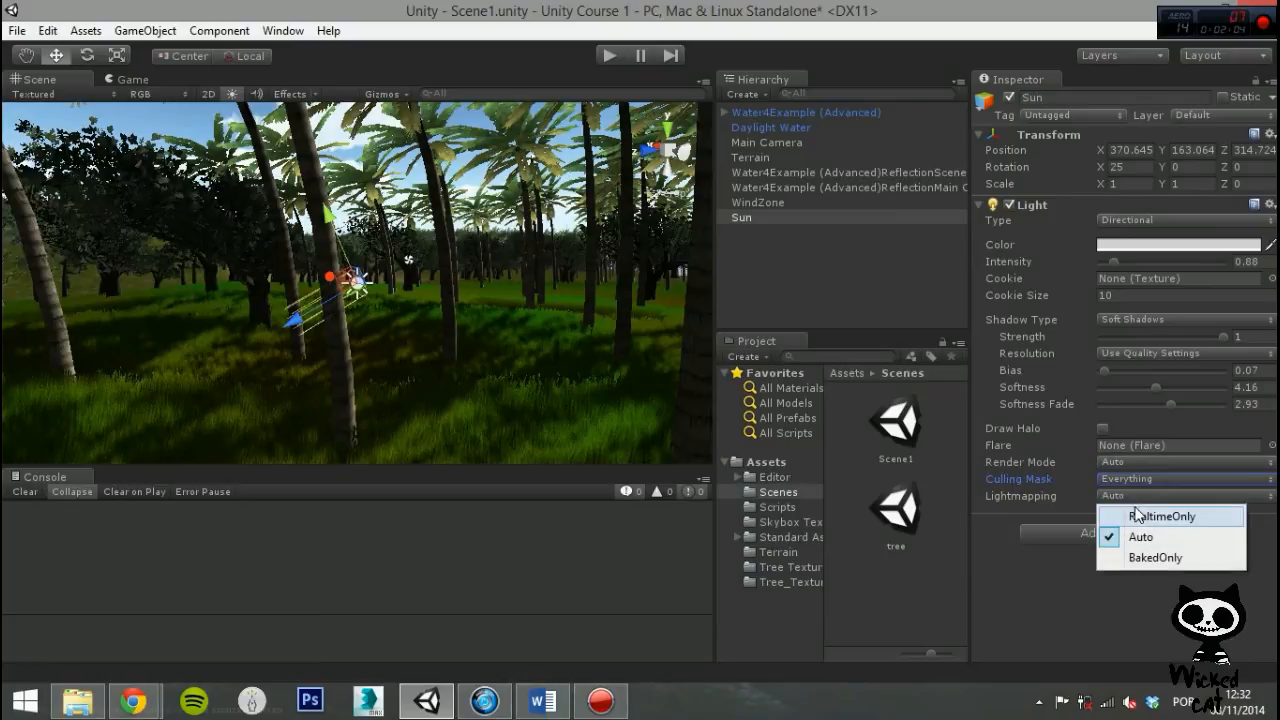
mouse_move(1148, 536)
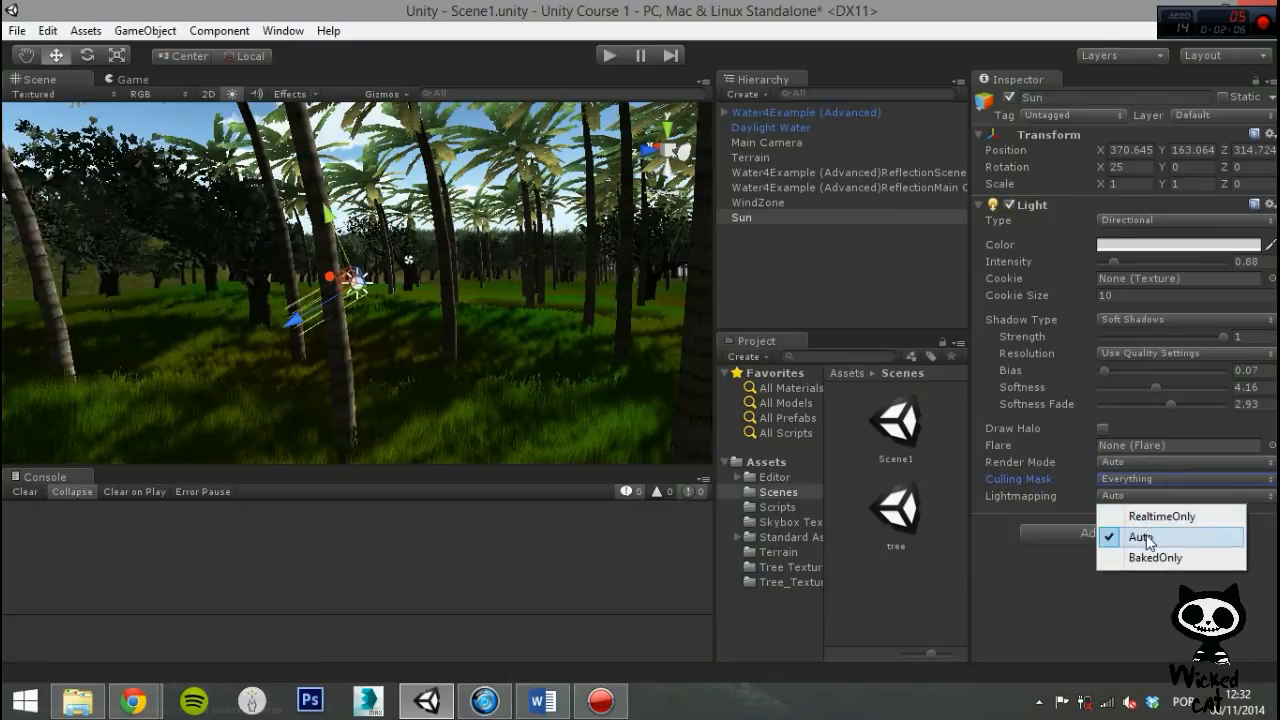
mouse_move(1070, 510)
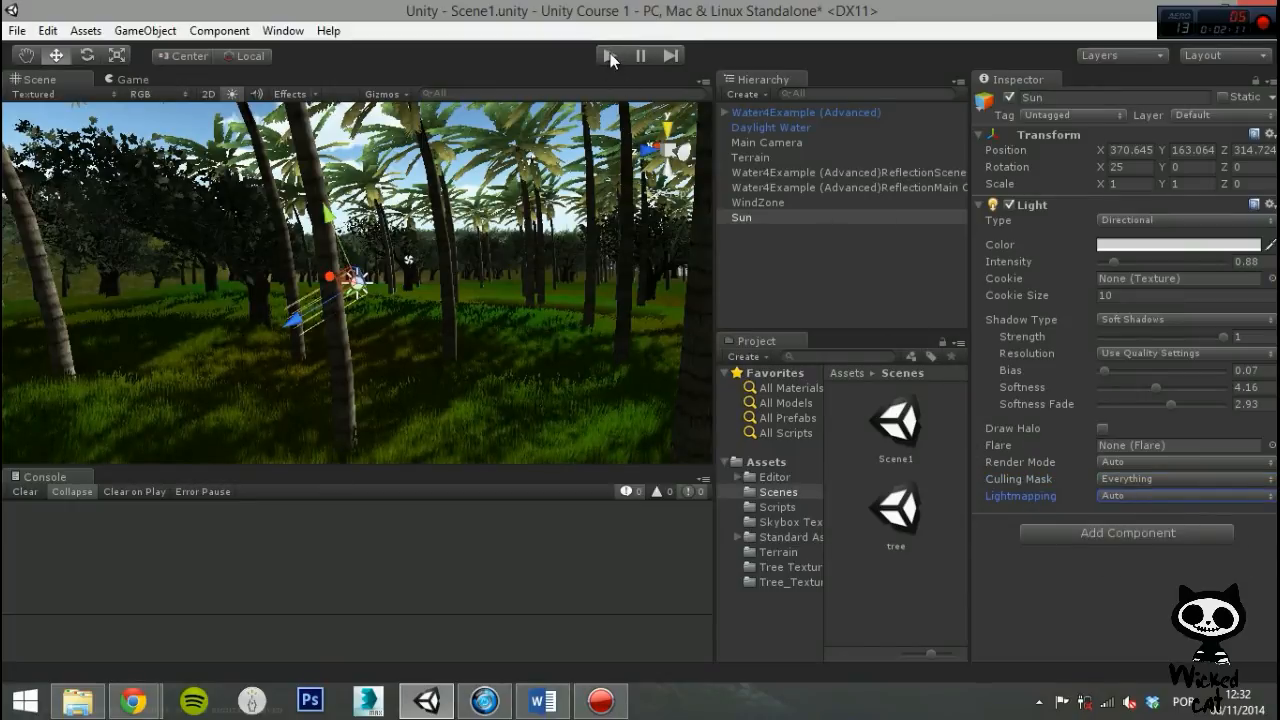
click(126, 80)
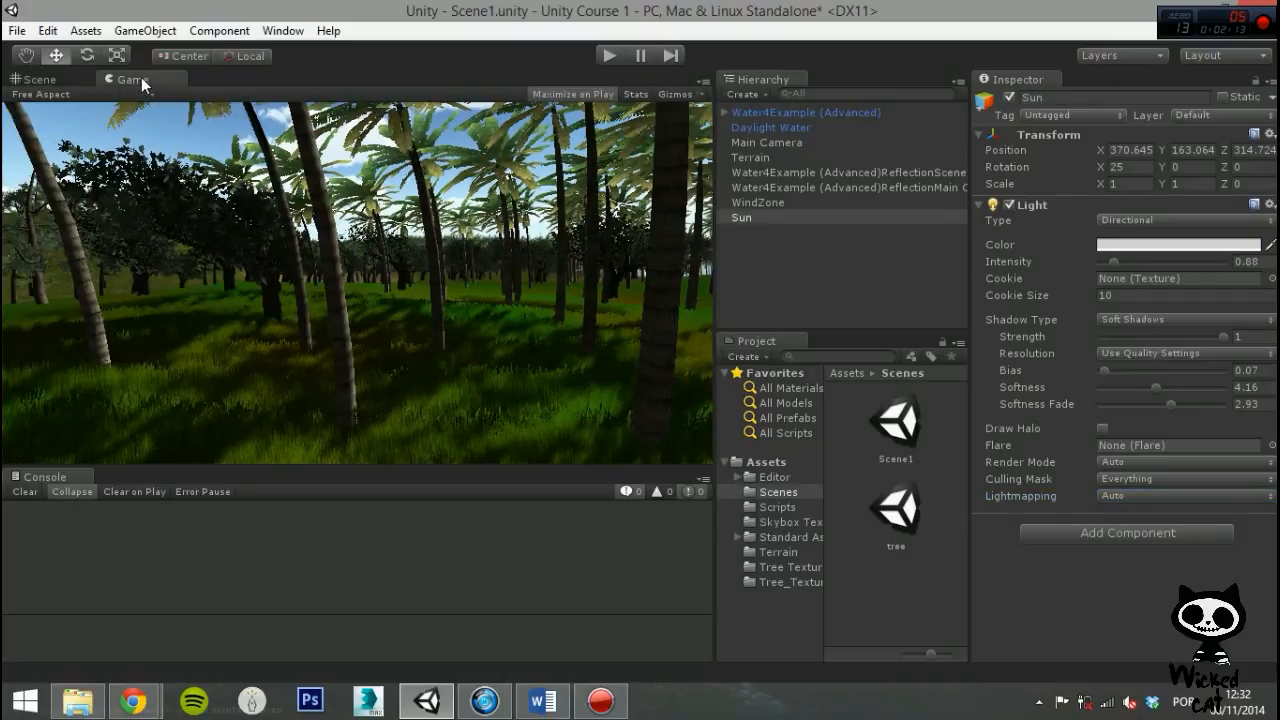